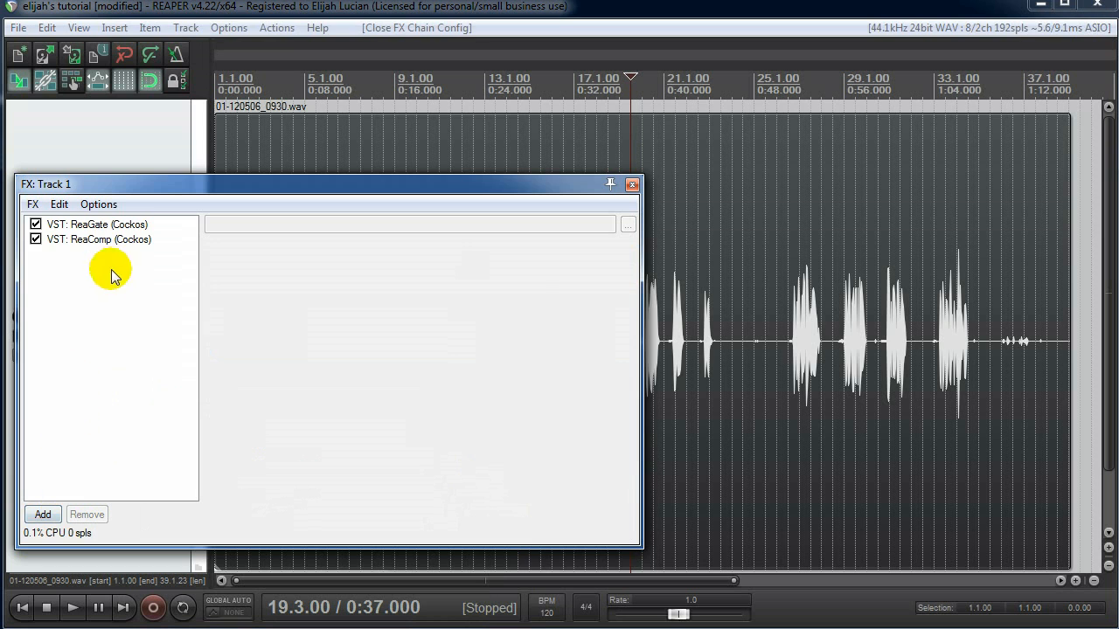
Step: Remove ReaComp from Track 1's FX chain, leaving only ReaGate
{"action": "right_click", "coordinate": [98, 238]}
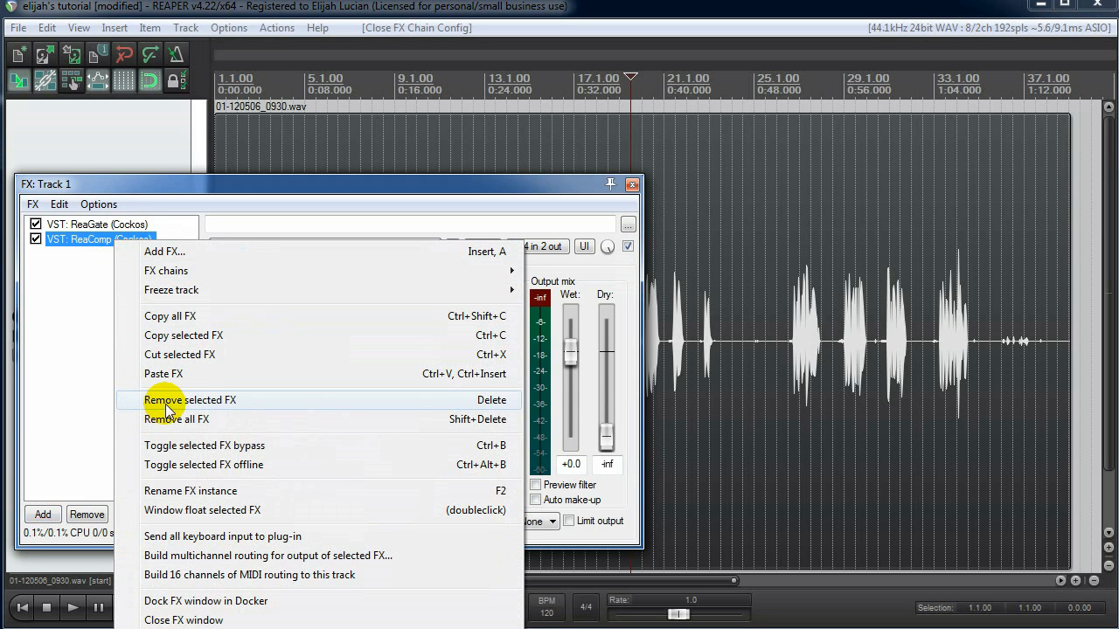
{"action": "left_click", "coordinate": [188, 399]}
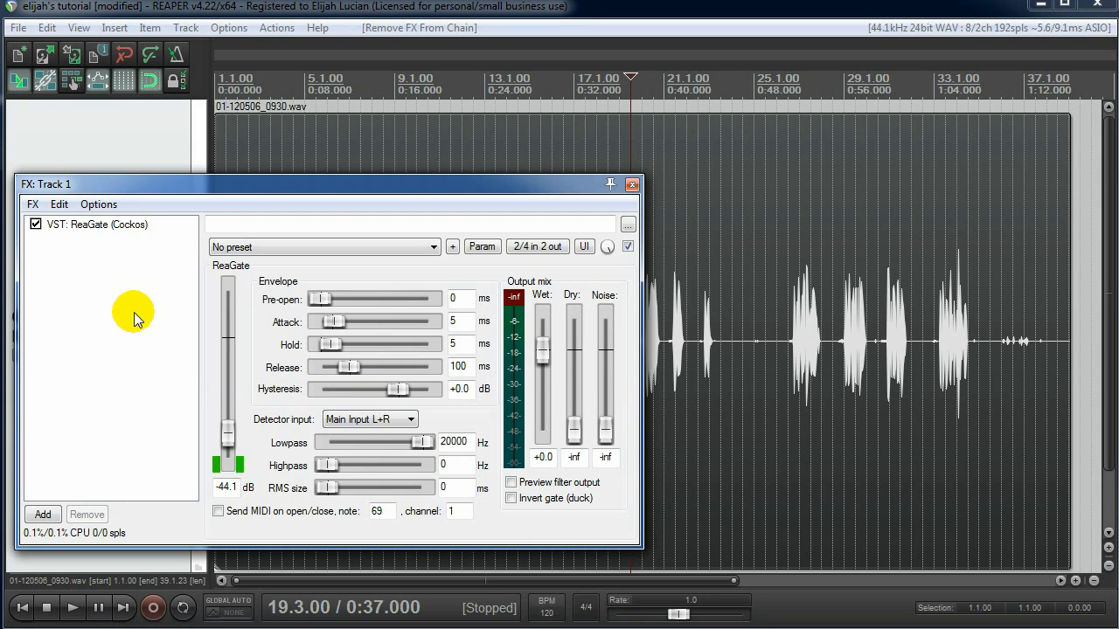
{"action": "mouse_move", "coordinate": [171, 288]}
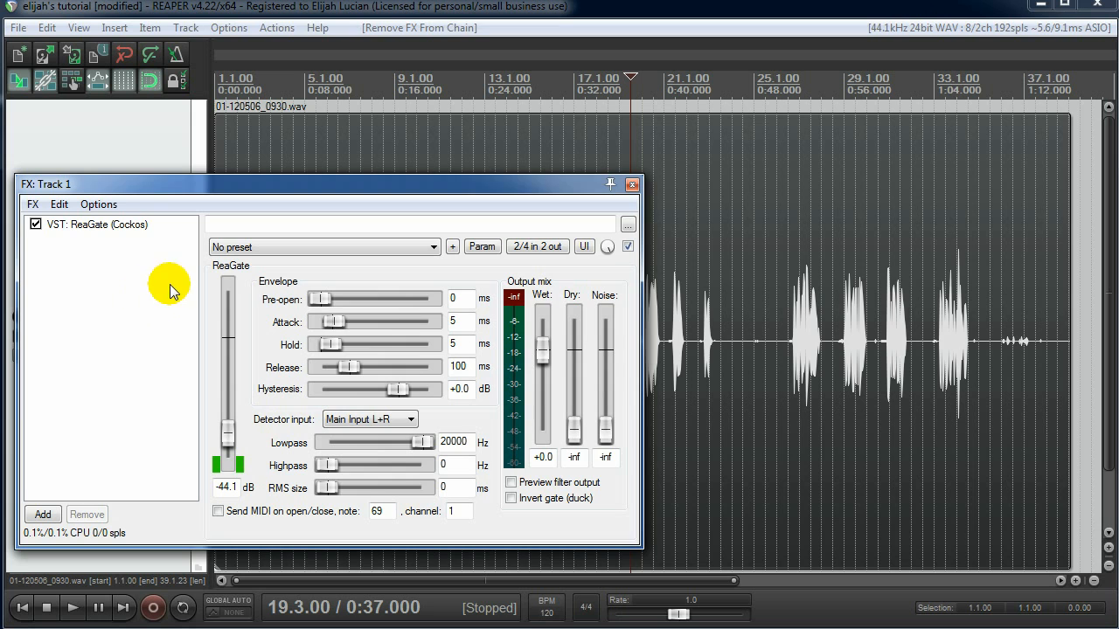
{"action": "mouse_move", "coordinate": [79, 333]}
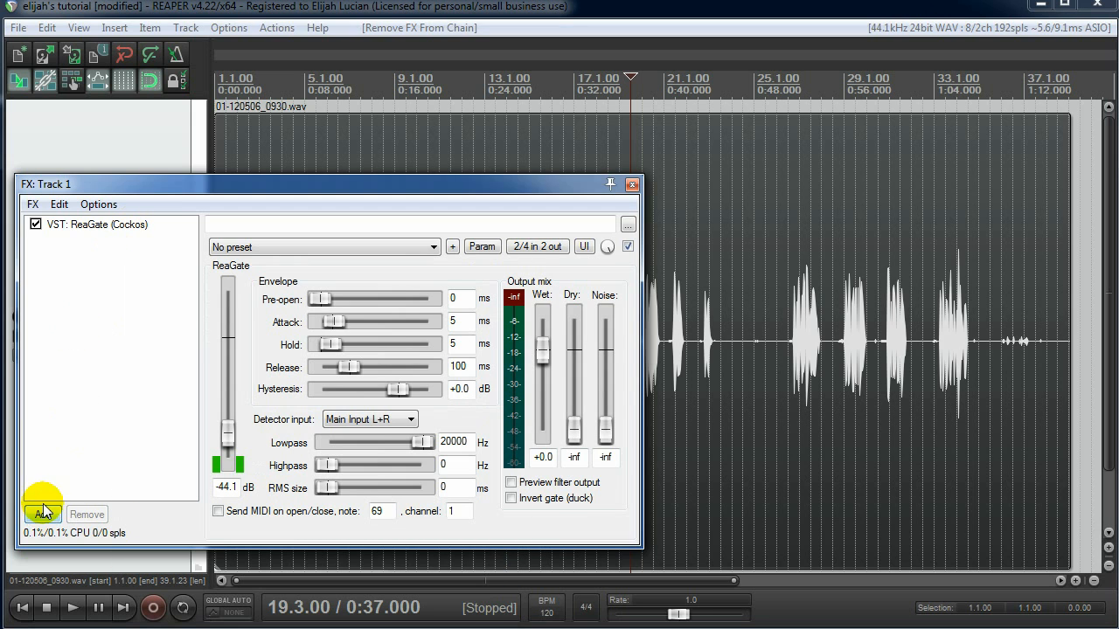
Step: Add VST: ReaComp (Cockos) back to Track 1's chain after ReaGate
{"action": "left_click", "coordinate": [42, 510]}
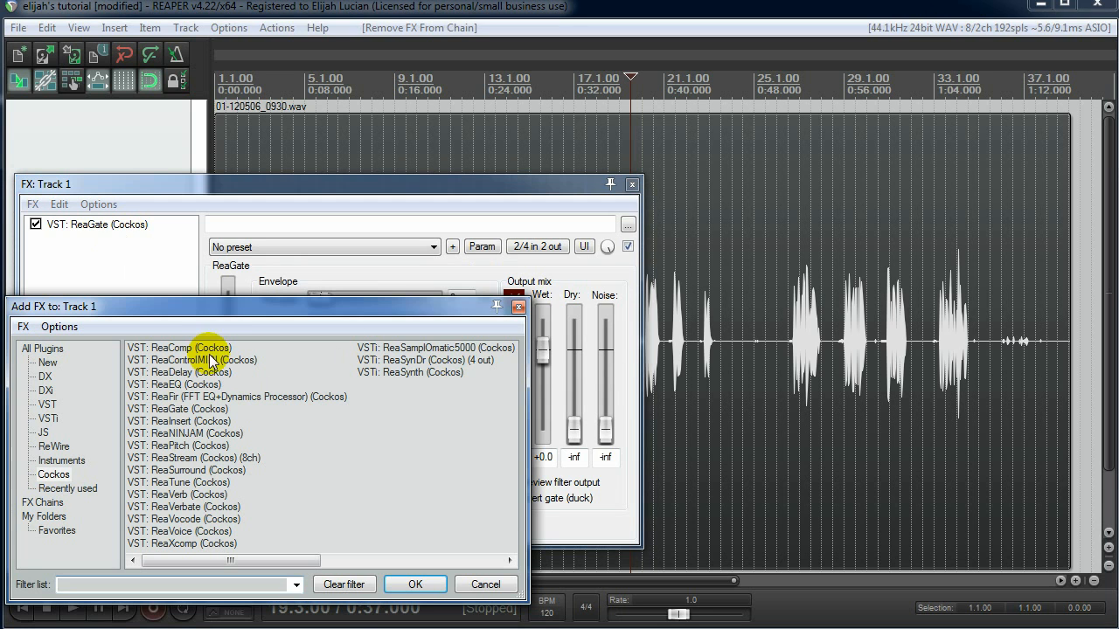
{"action": "double_click", "coordinate": [178, 348]}
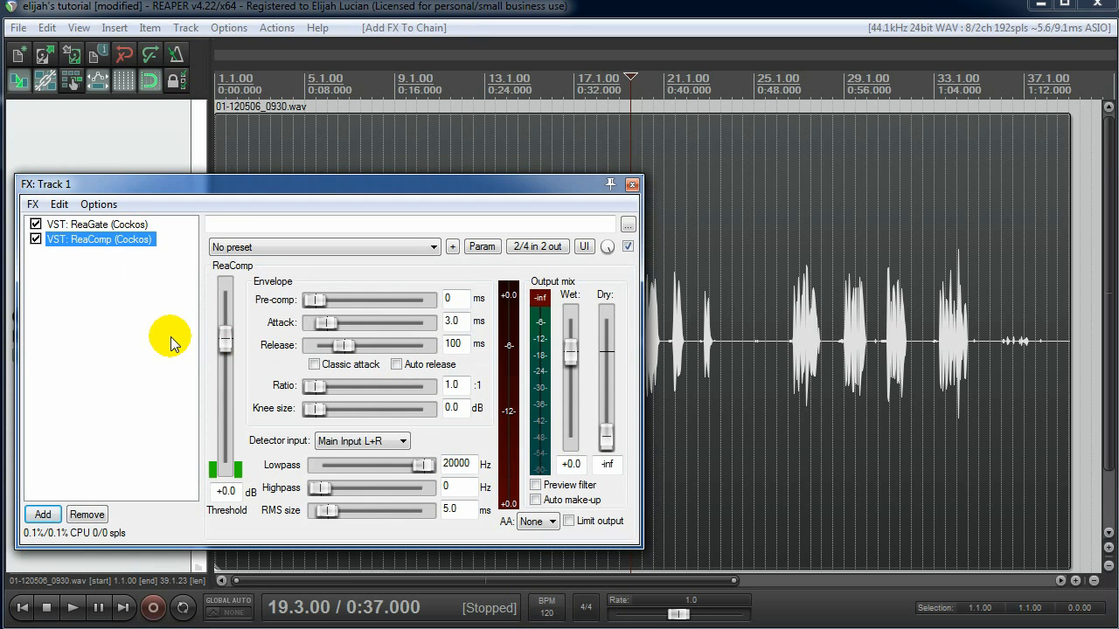
{"action": "mouse_move", "coordinate": [165, 304]}
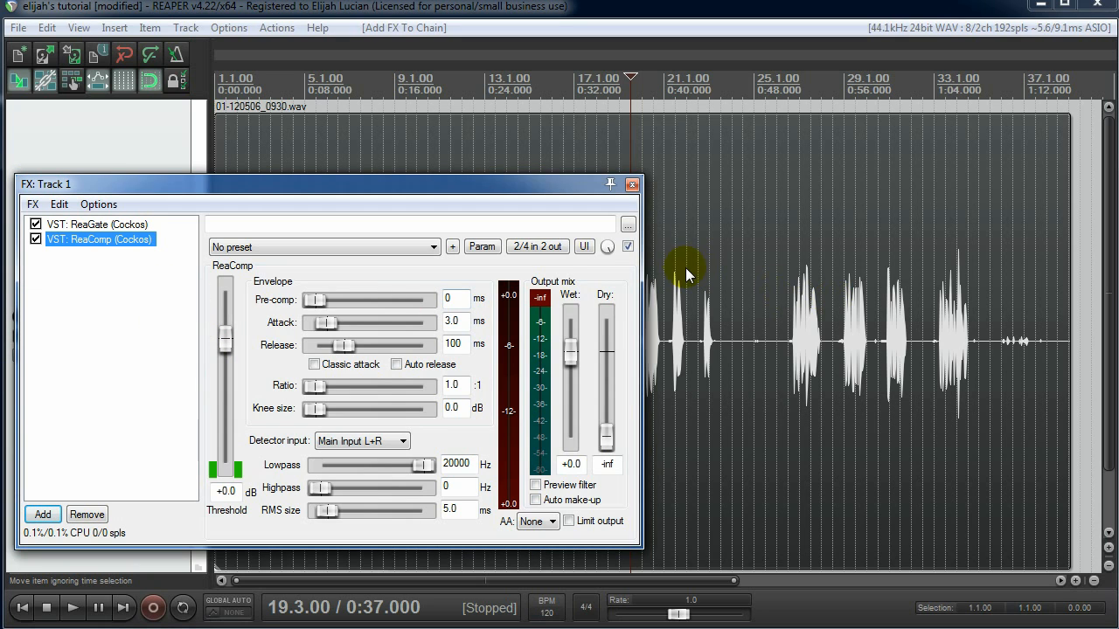
{"action": "mouse_move", "coordinate": [706, 241]}
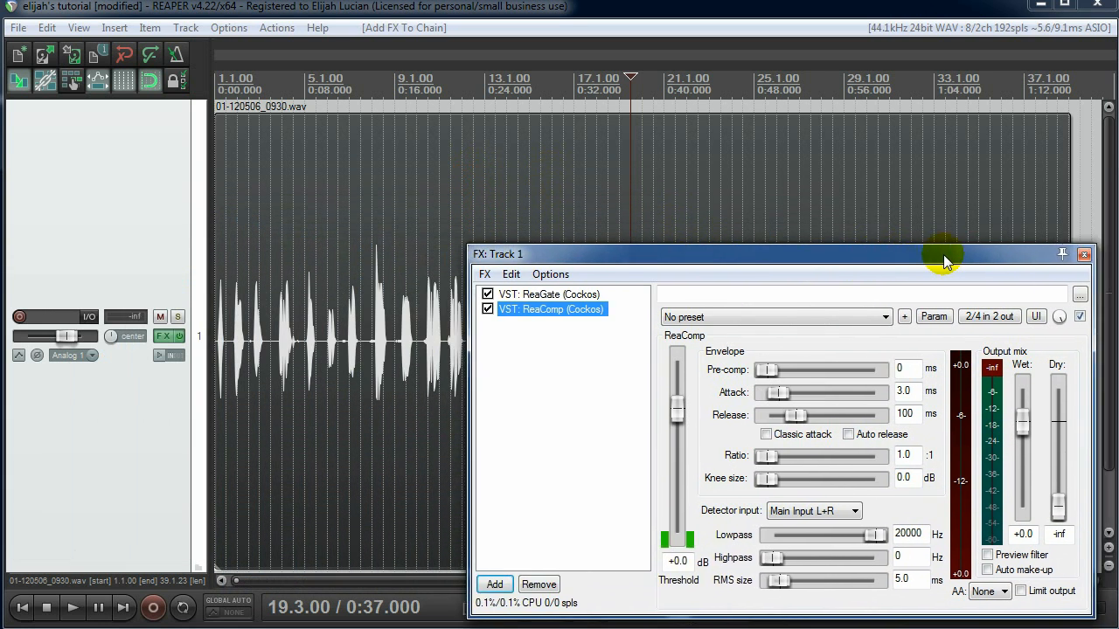
Step: Move the Track 1 FX window lower left, out of the way of the arrange view
{"action": "left_click_drag", "start_coordinate": [943, 255], "coordinate": [760, 220]}
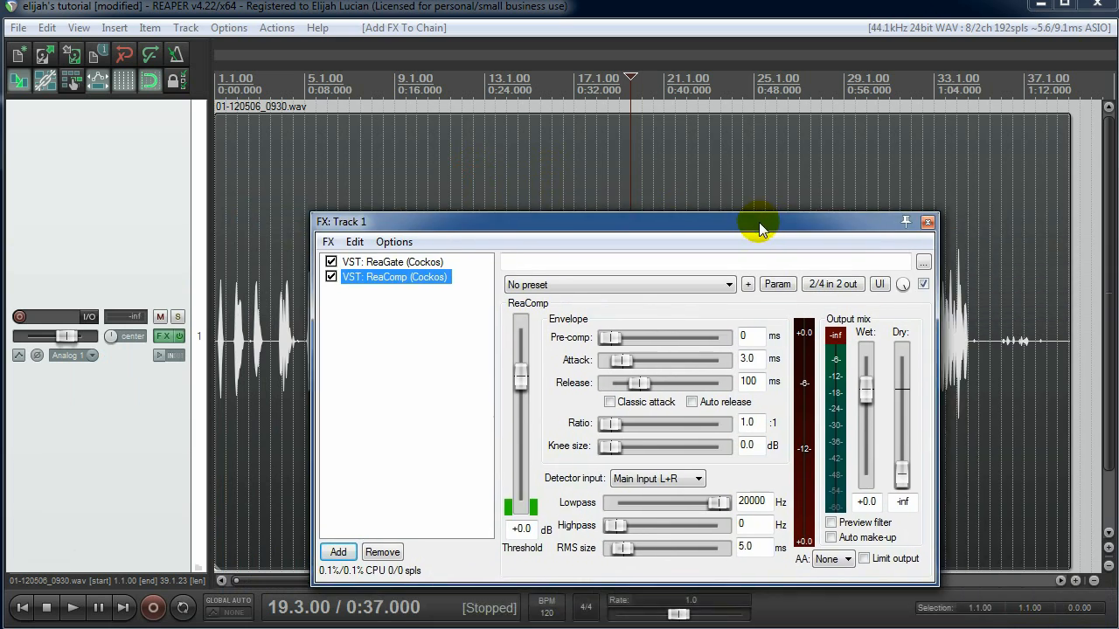
{"action": "left_click_drag", "start_coordinate": [760, 220], "coordinate": [568, 304]}
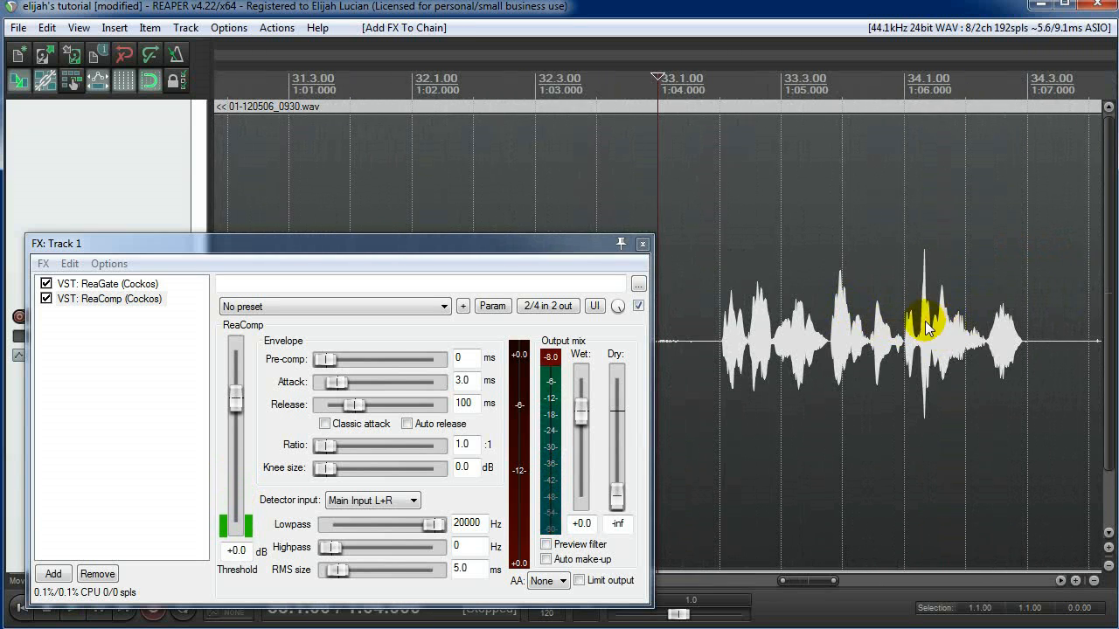
{"action": "mouse_move", "coordinate": [871, 306]}
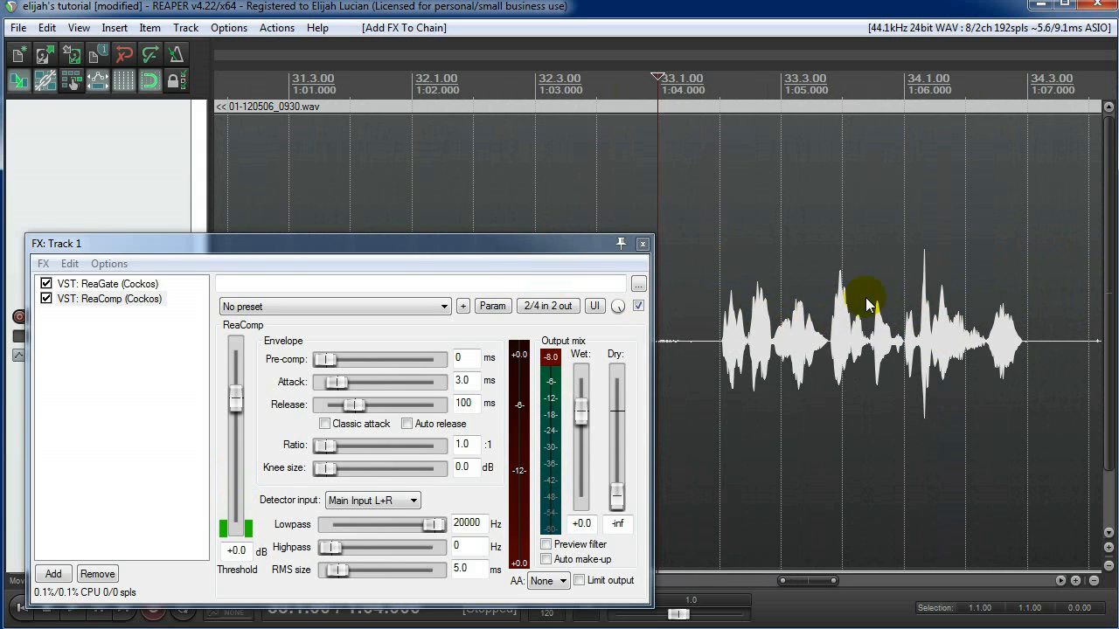
{"action": "mouse_move", "coordinate": [913, 306]}
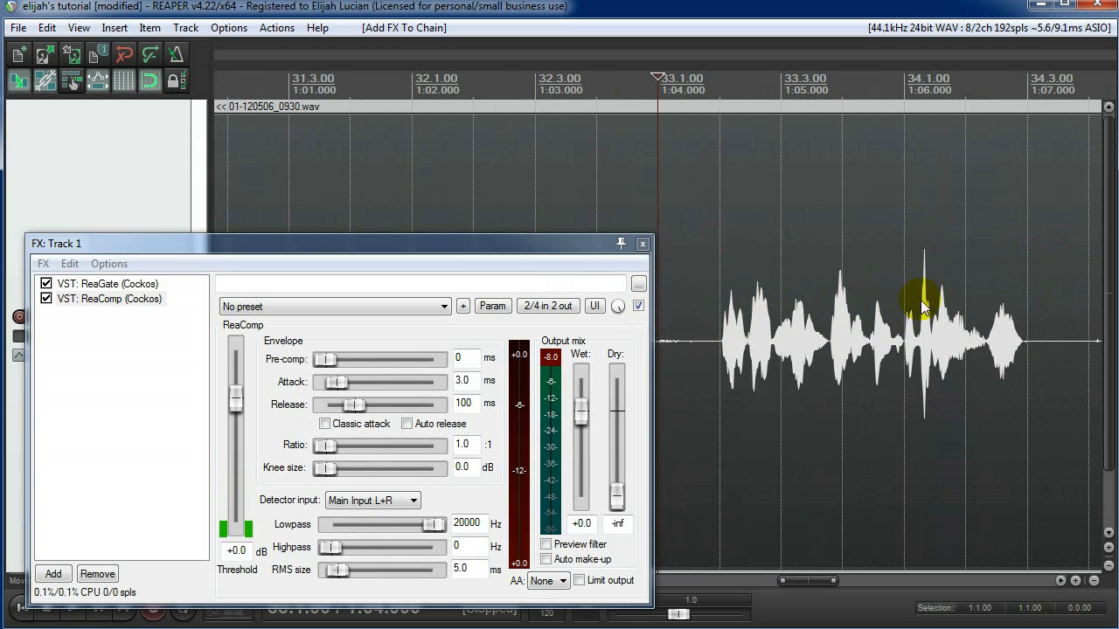
{"action": "mouse_move", "coordinate": [1012, 323]}
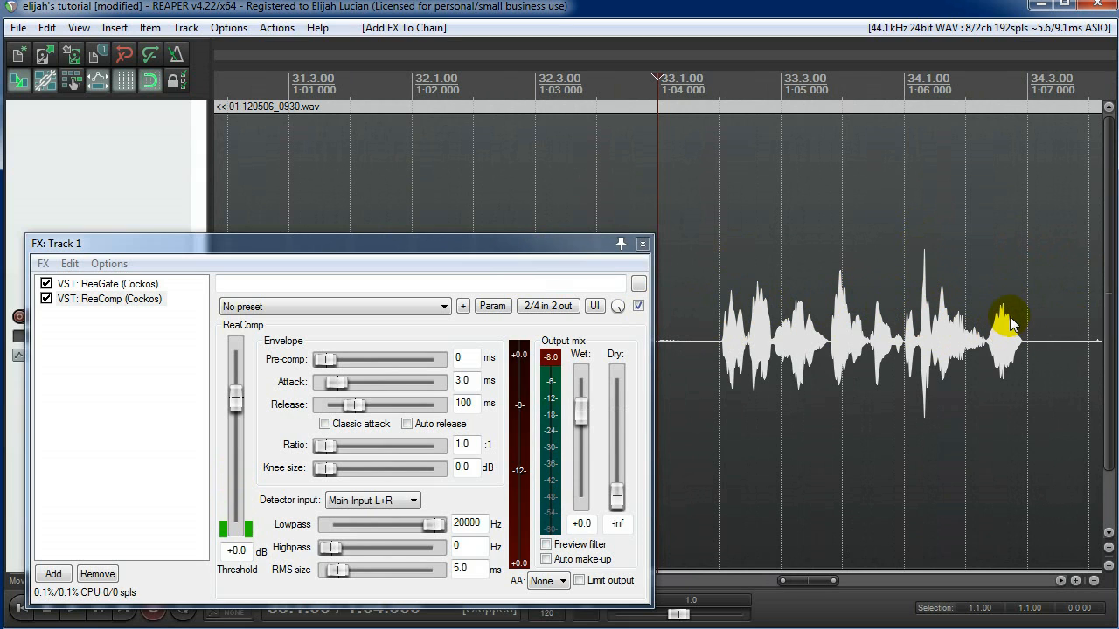
{"action": "mouse_move", "coordinate": [930, 252]}
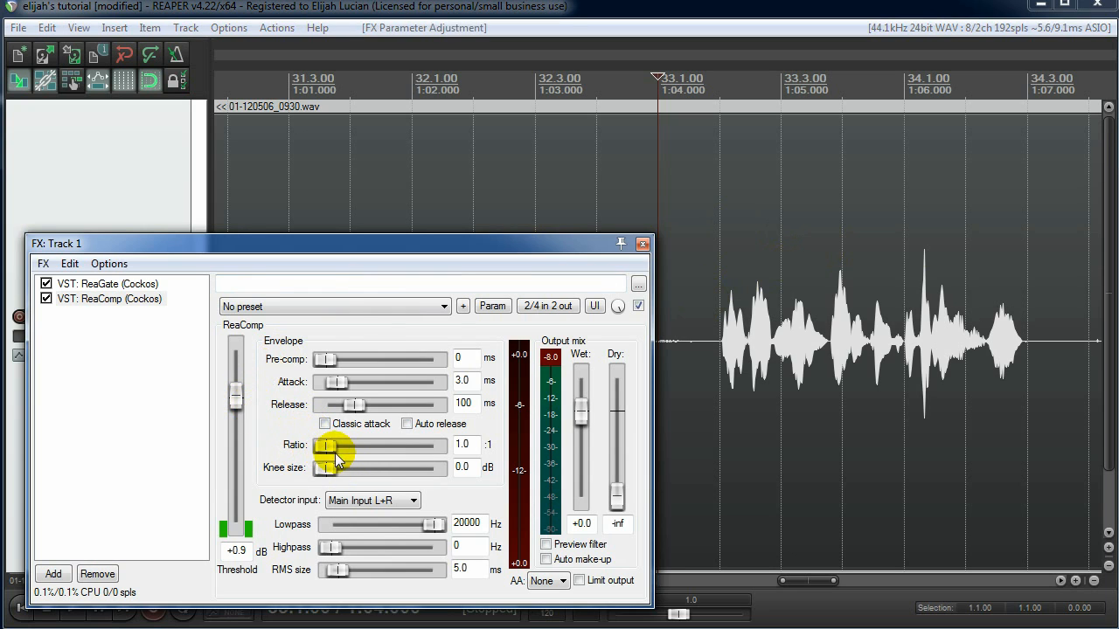
Step: Raise ReaComp's compression ratio from 1.0:1 to 3.0:1 and audition it
{"action": "left_click_drag", "start_coordinate": [325, 446], "coordinate": [346, 446]}
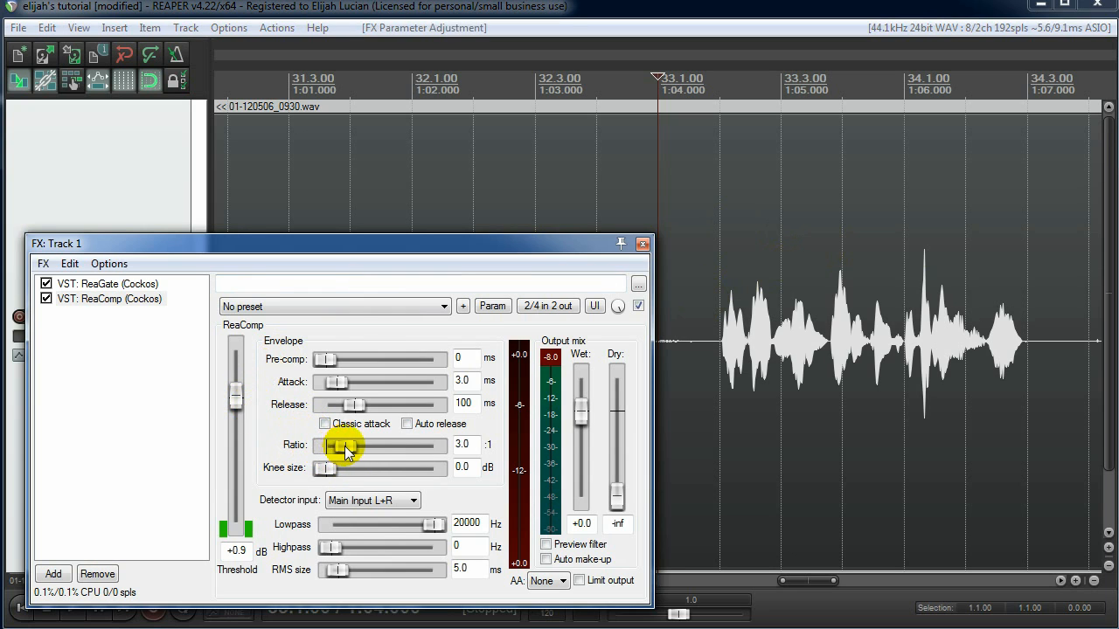
{"action": "left_click_drag", "start_coordinate": [339, 446], "coordinate": [335, 446]}
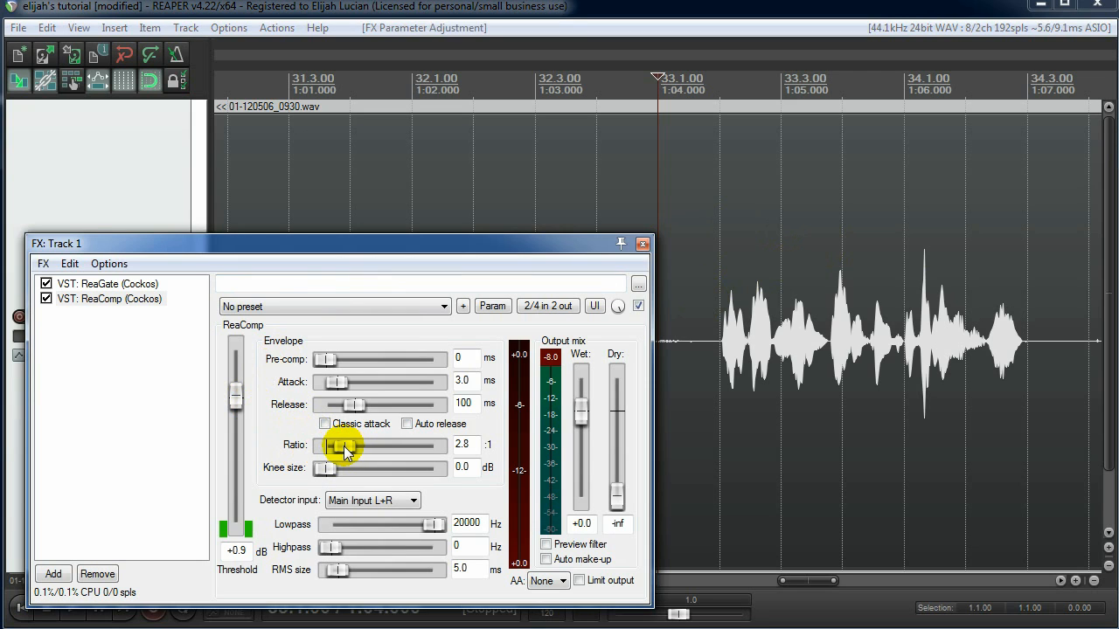
{"action": "left_click_drag", "start_coordinate": [339, 446], "coordinate": [346, 446]}
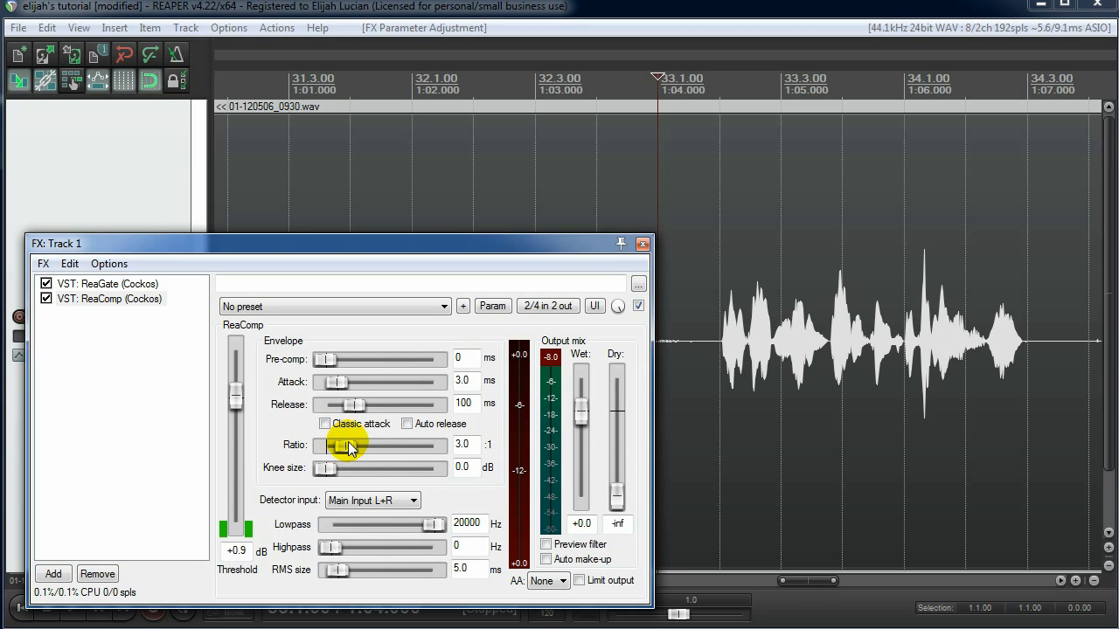
{"action": "mouse_move", "coordinate": [364, 447]}
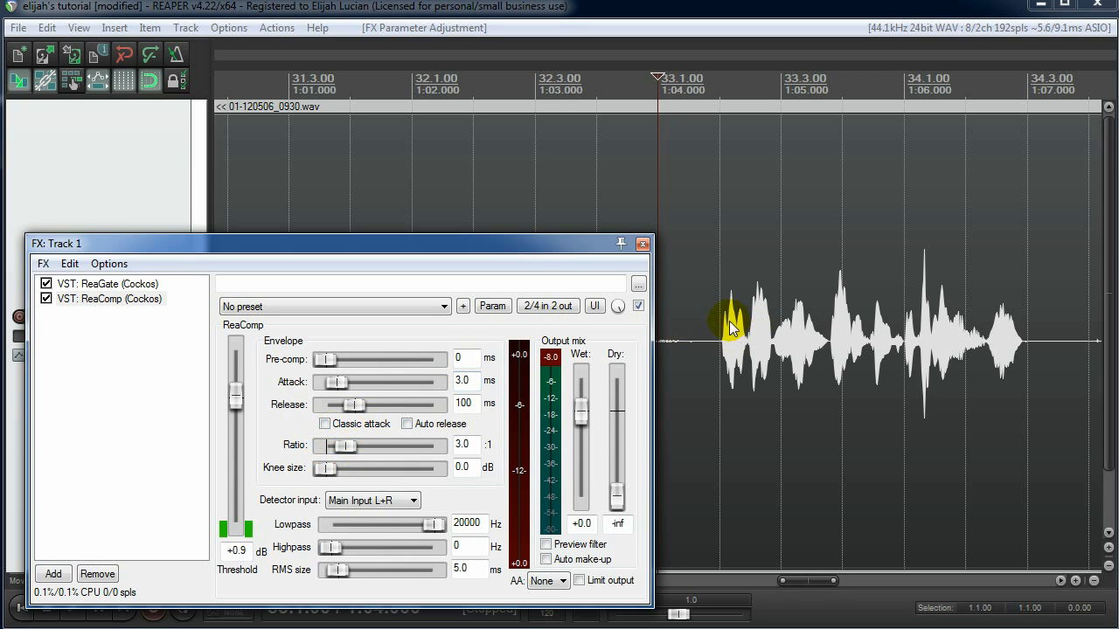
{"action": "mouse_move", "coordinate": [220, 286]}
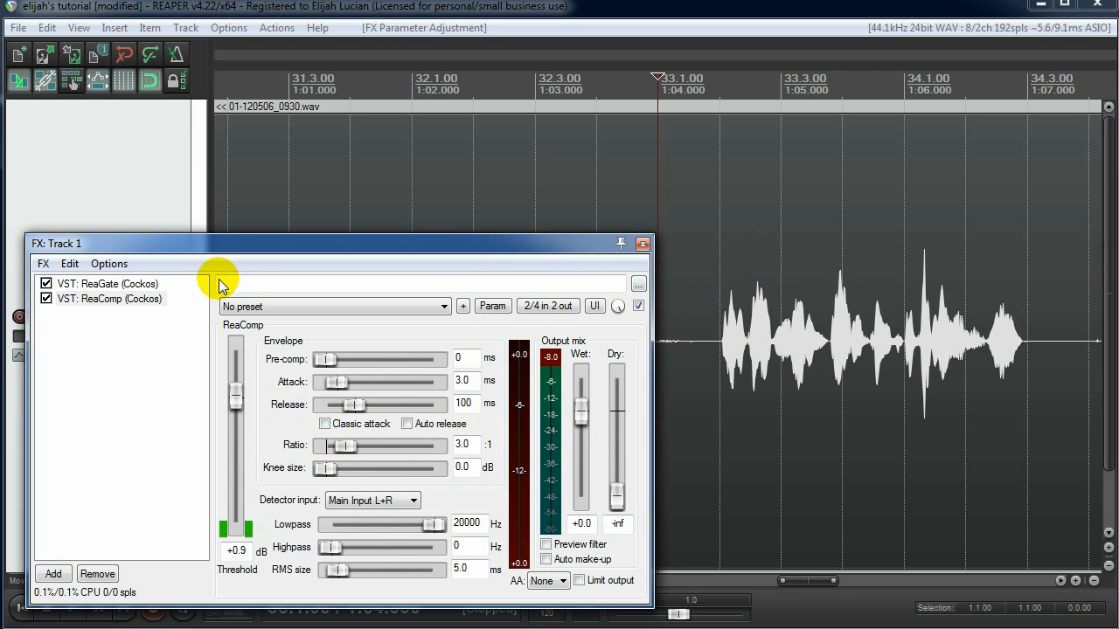
{"action": "left_click", "coordinate": [109, 297]}
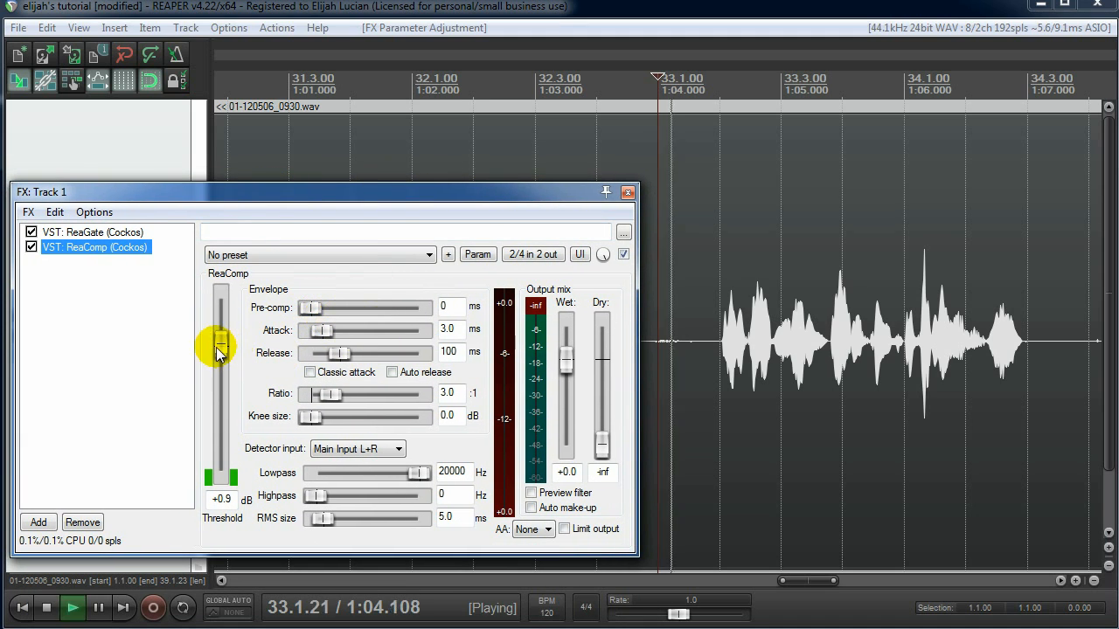
Step: Lower ReaComp's threshold from about 0 dB to -25.3 dB
{"action": "left_click_drag", "start_coordinate": [219, 349], "coordinate": [224, 428]}
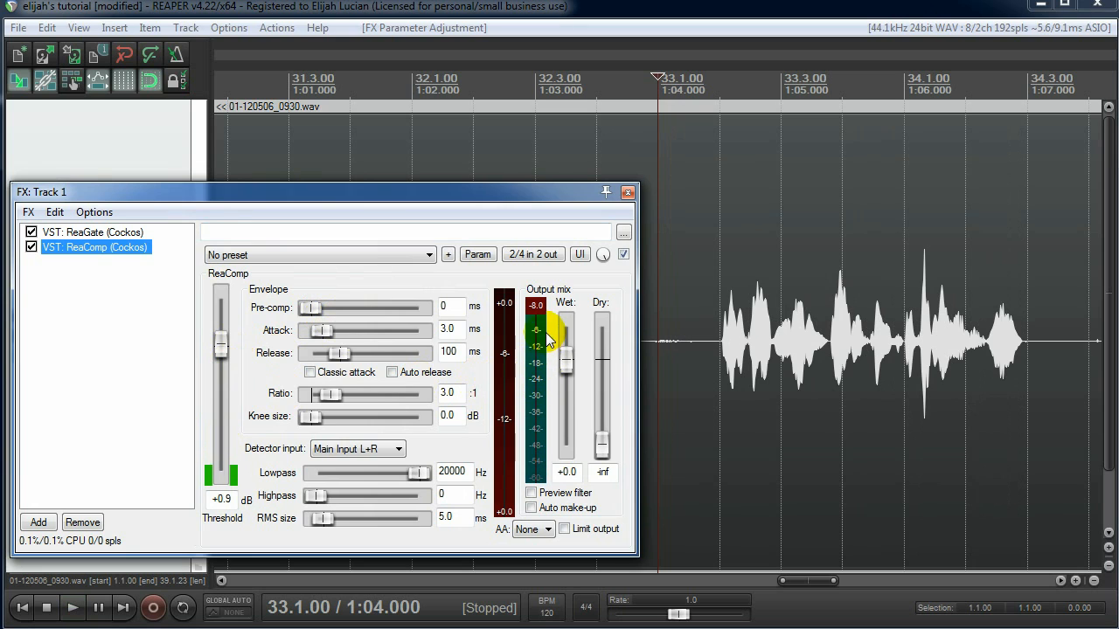
{"action": "mouse_move", "coordinate": [535, 345]}
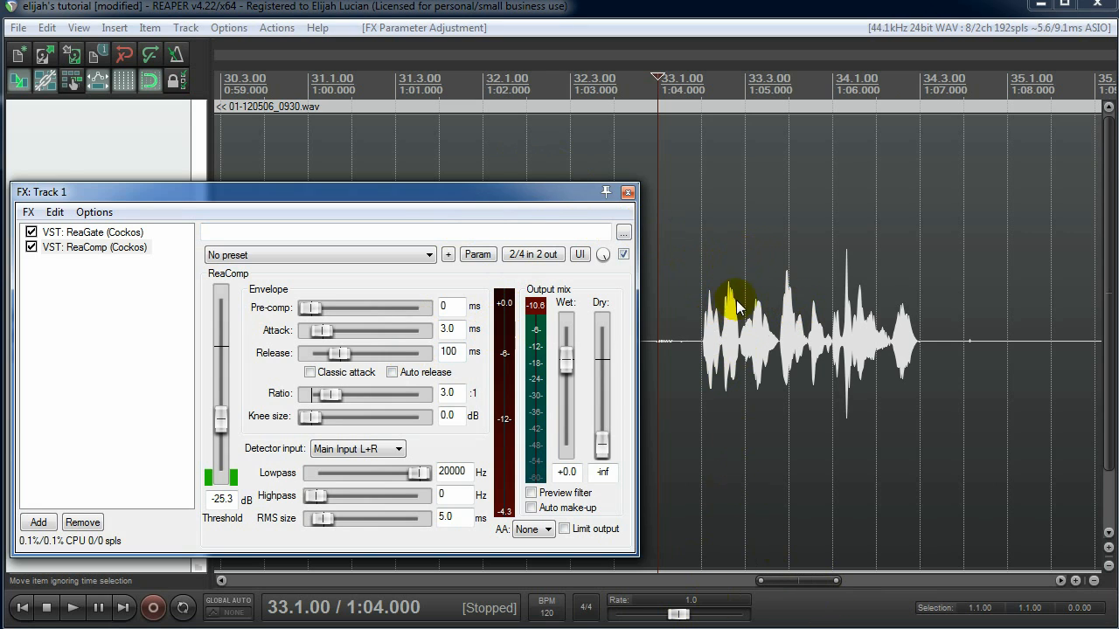
{"action": "mouse_move", "coordinate": [297, 394]}
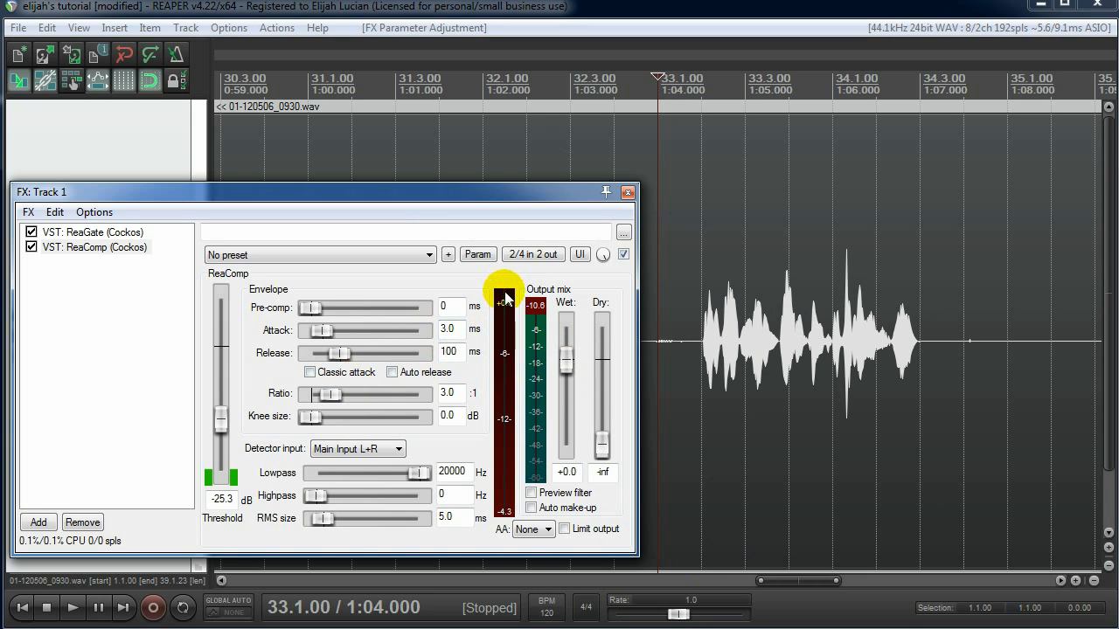
Step: Shorten ReaComp's release to 68 ms and lower the threshold to -27.8 dB
{"action": "left_click_drag", "start_coordinate": [505, 297], "coordinate": [514, 353]}
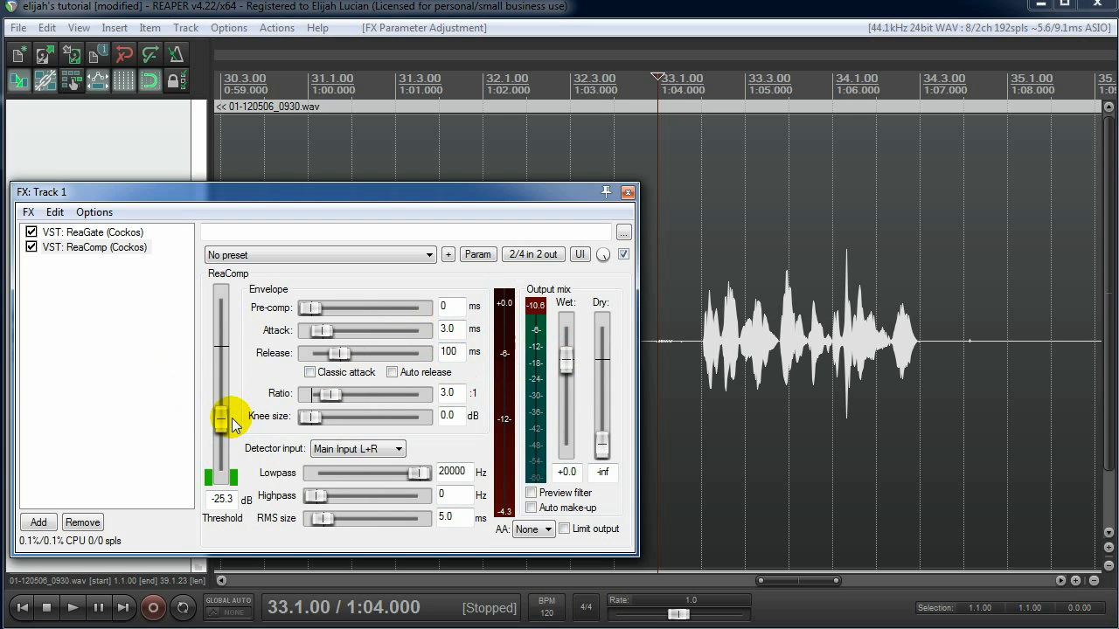
{"action": "mouse_move", "coordinate": [510, 446]}
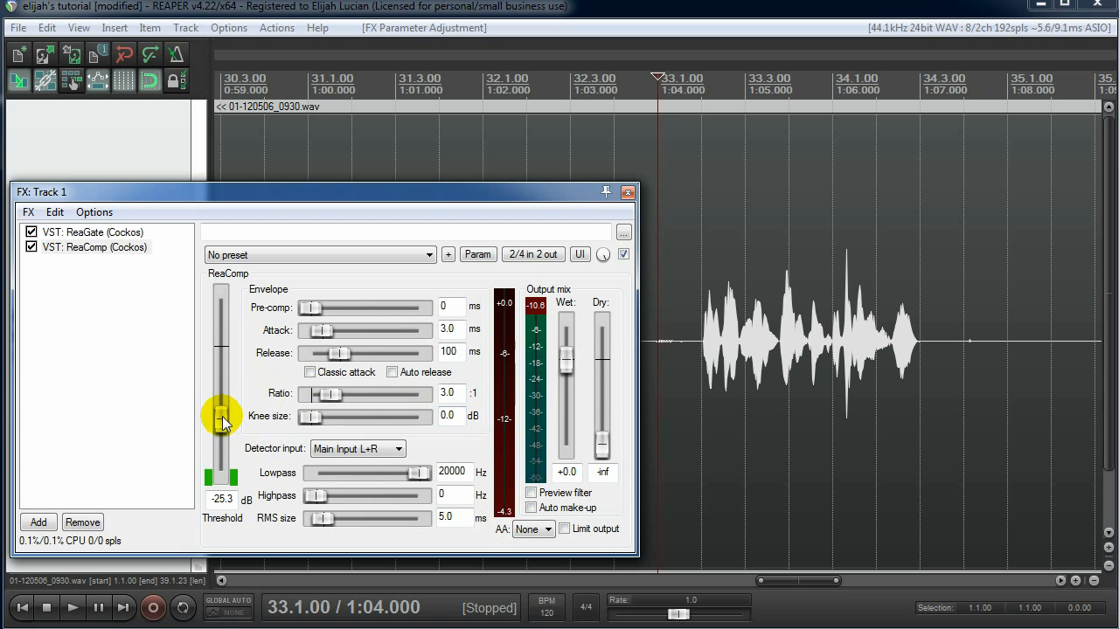
{"action": "left_click_drag", "start_coordinate": [220, 416], "coordinate": [220, 446]}
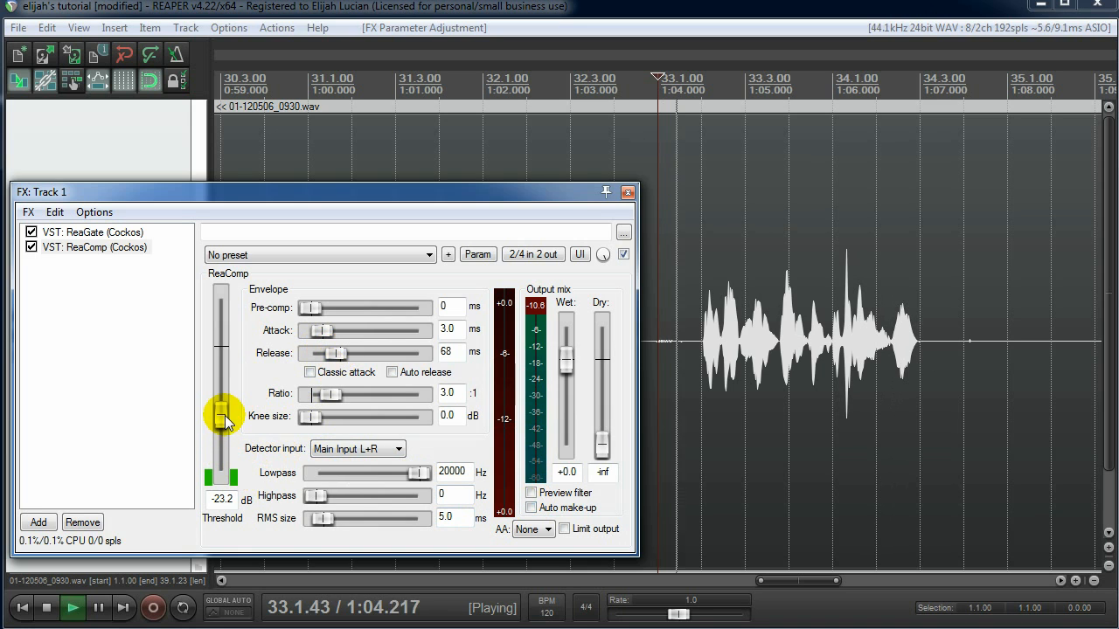
{"action": "left_click_drag", "start_coordinate": [223, 417], "coordinate": [224, 434]}
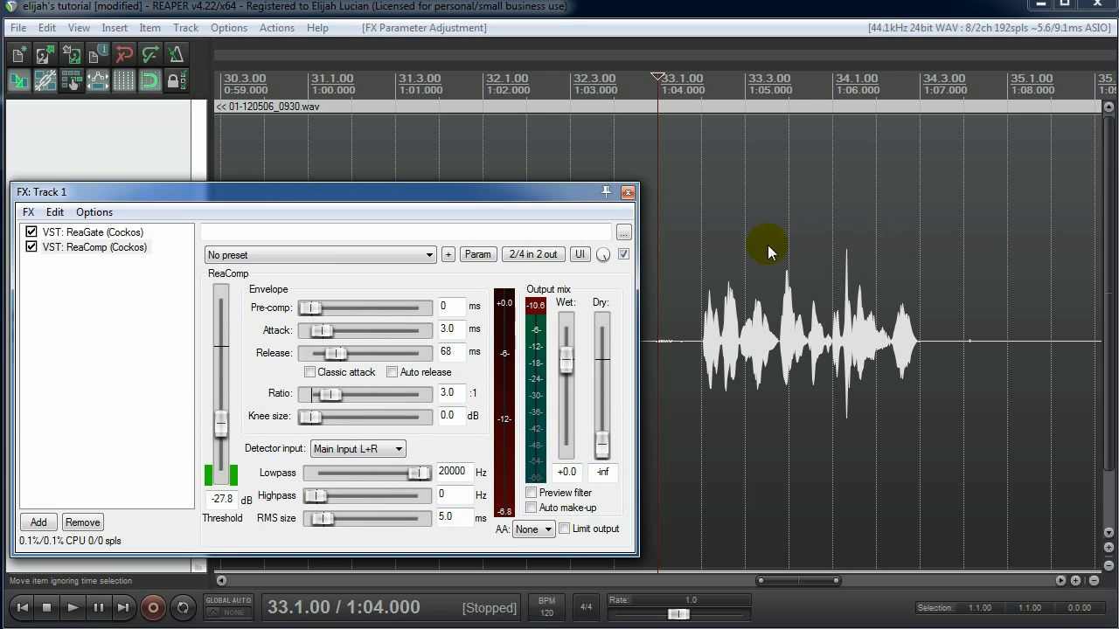
{"action": "mouse_move", "coordinate": [790, 305]}
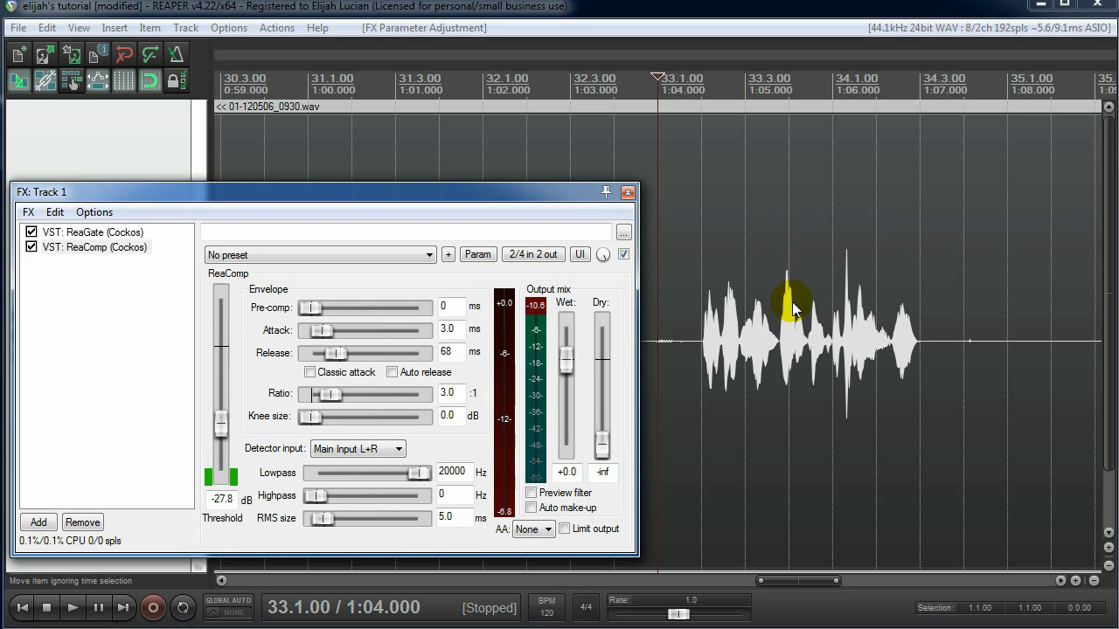
{"action": "mouse_move", "coordinate": [818, 311]}
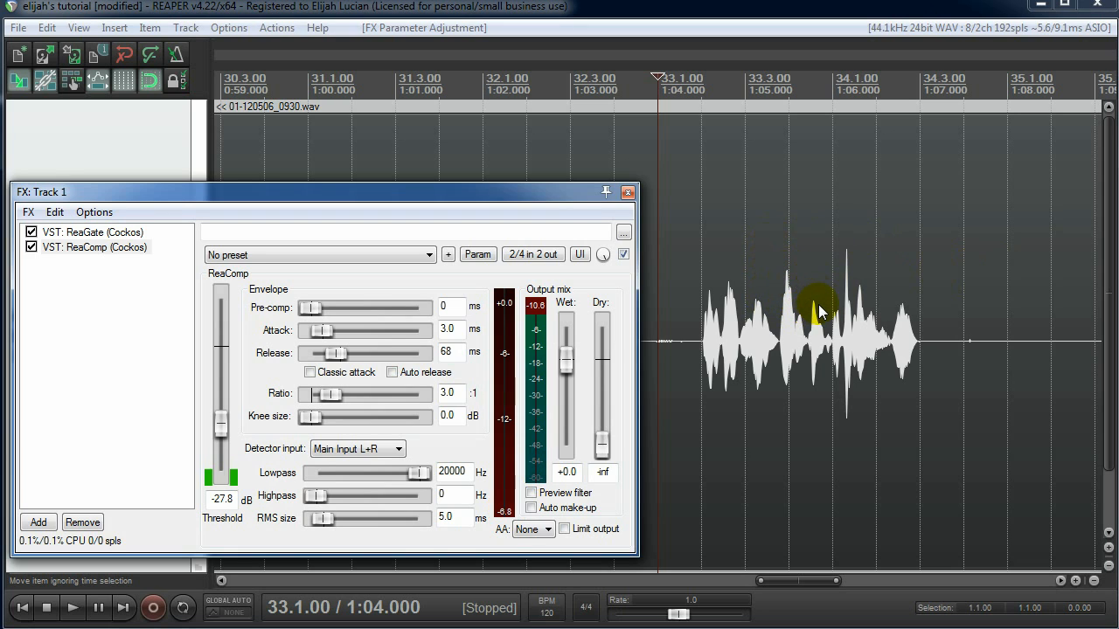
{"action": "mouse_move", "coordinate": [738, 300]}
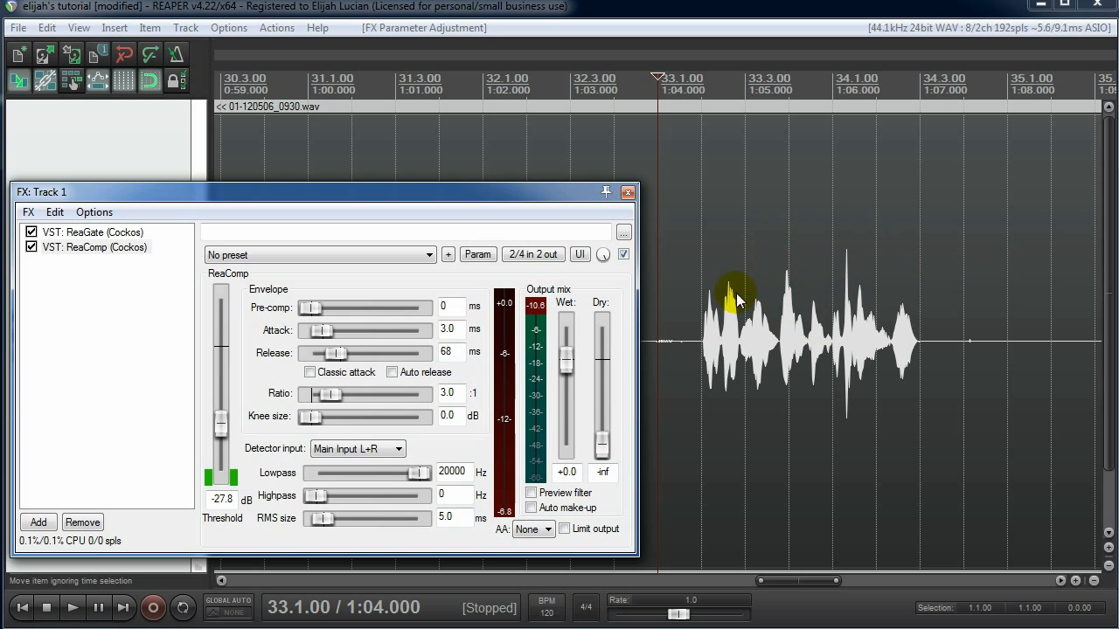
{"action": "left_click", "coordinate": [628, 192]}
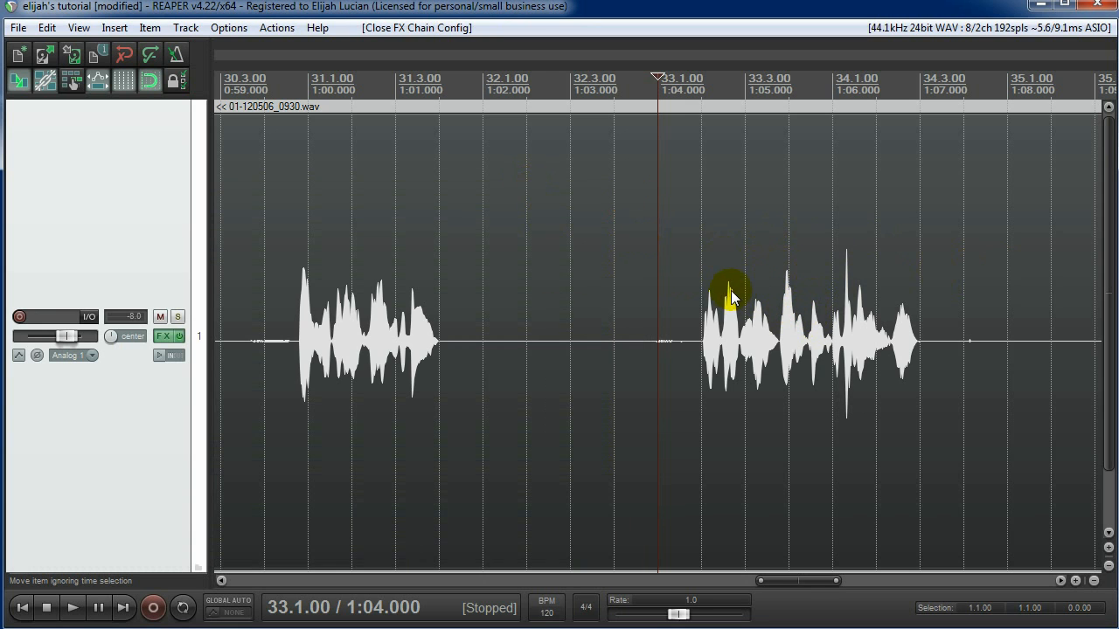
{"action": "mouse_move", "coordinate": [544, 395]}
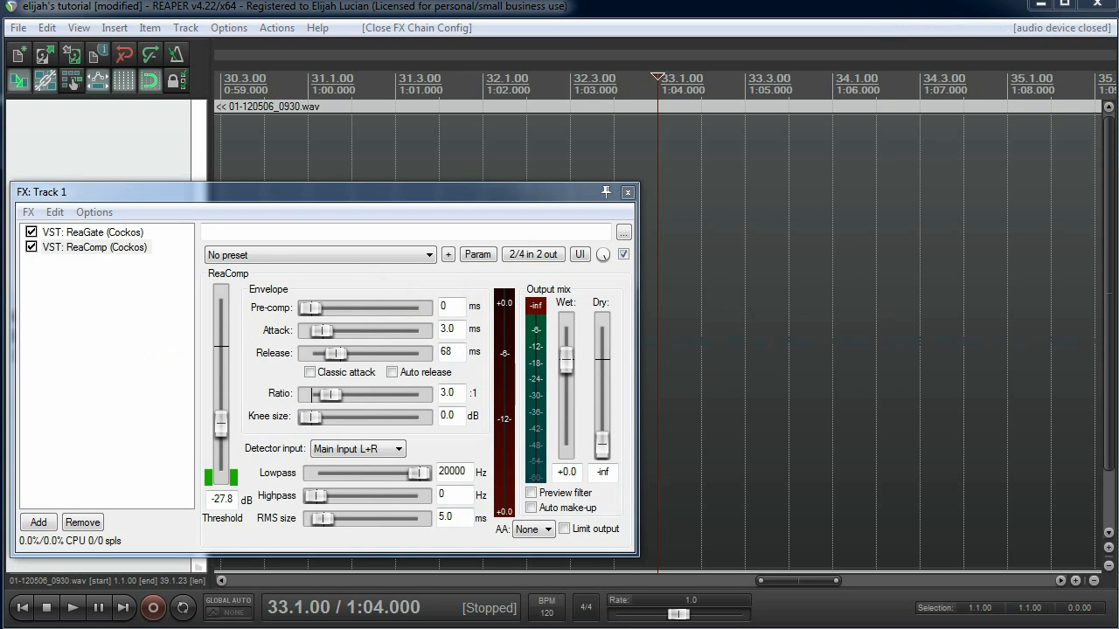
{"action": "left_click", "coordinate": [95, 249]}
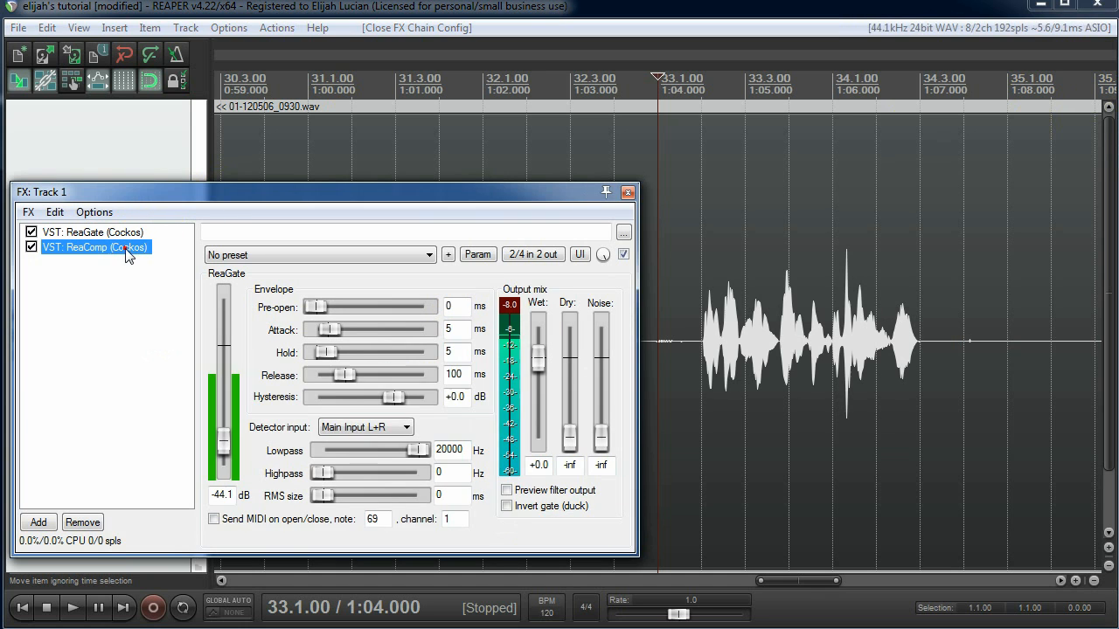
{"action": "left_click", "coordinate": [95, 248]}
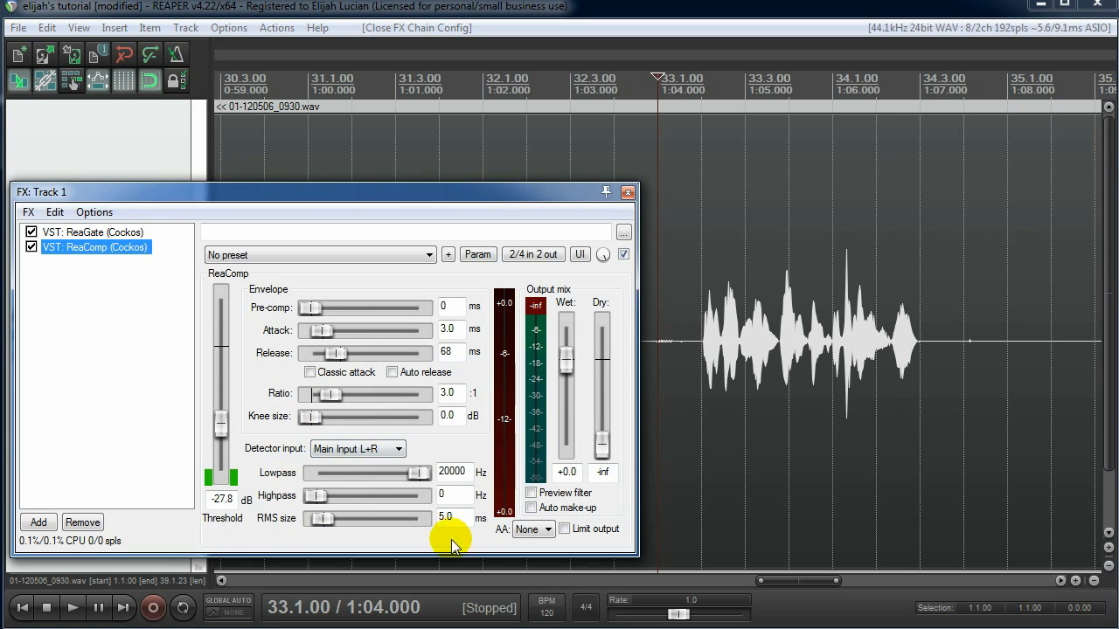
{"action": "mouse_move", "coordinate": [269, 471]}
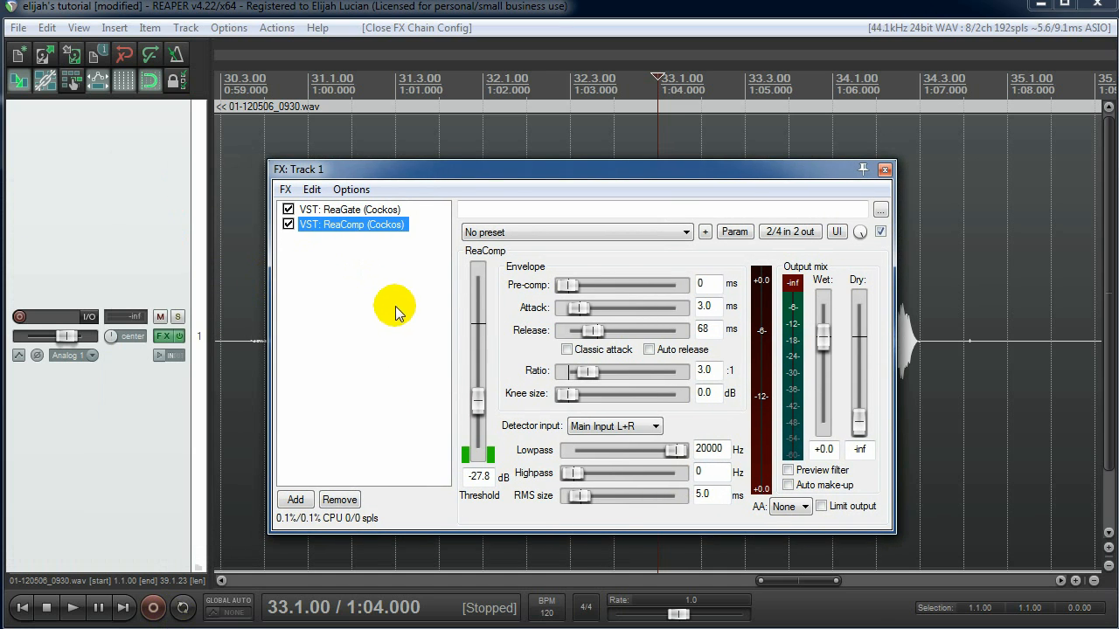
{"action": "left_click", "coordinate": [74, 608]}
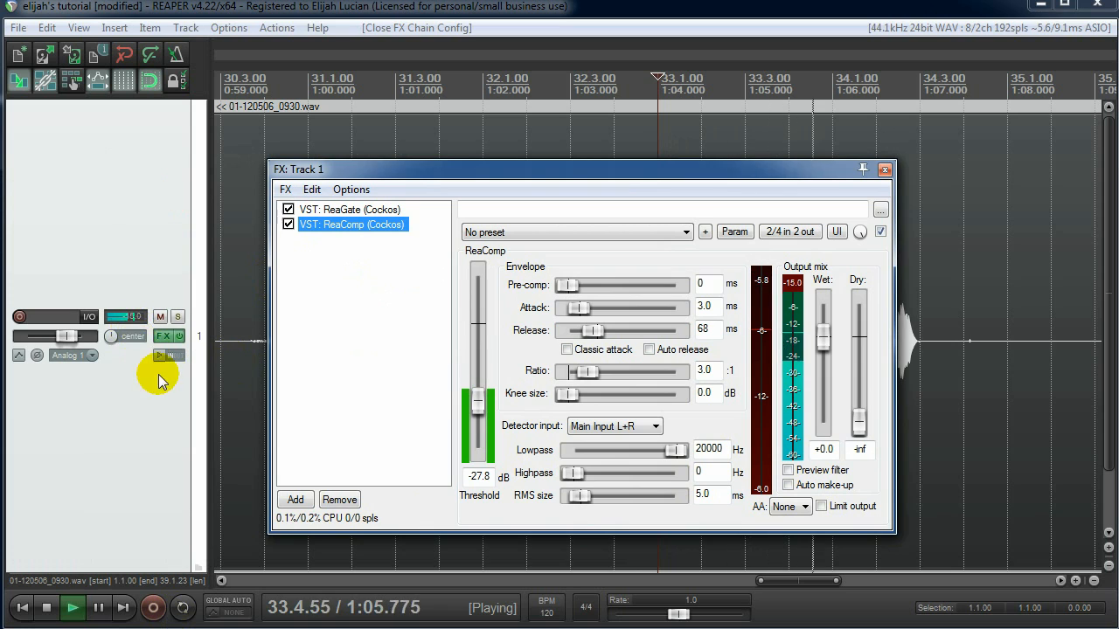
{"action": "left_click", "coordinate": [46, 609]}
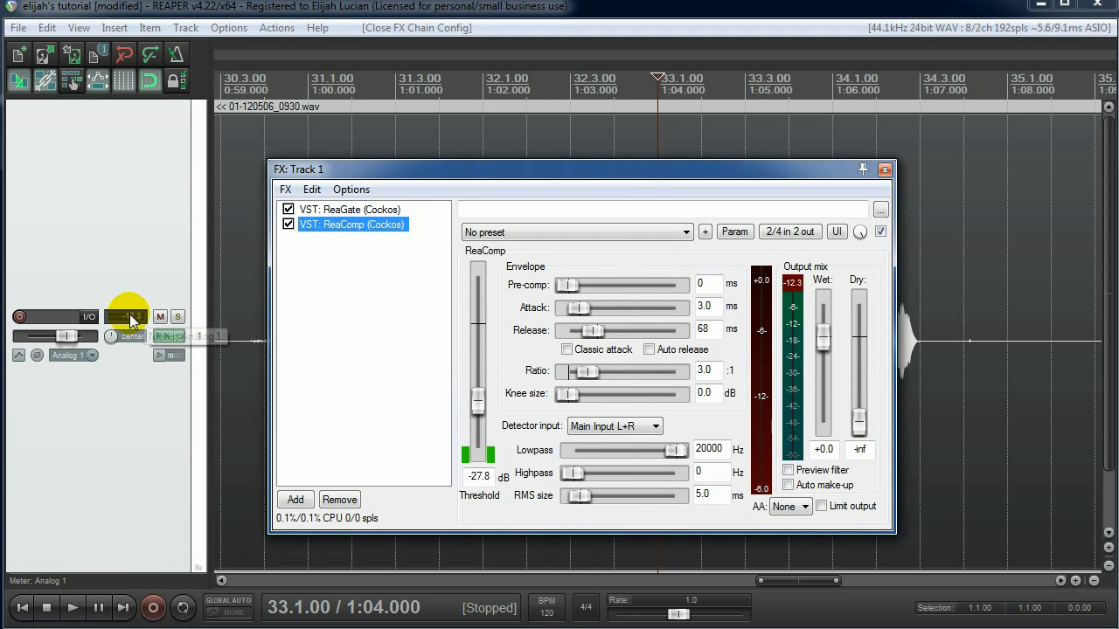
{"action": "mouse_move", "coordinate": [131, 322]}
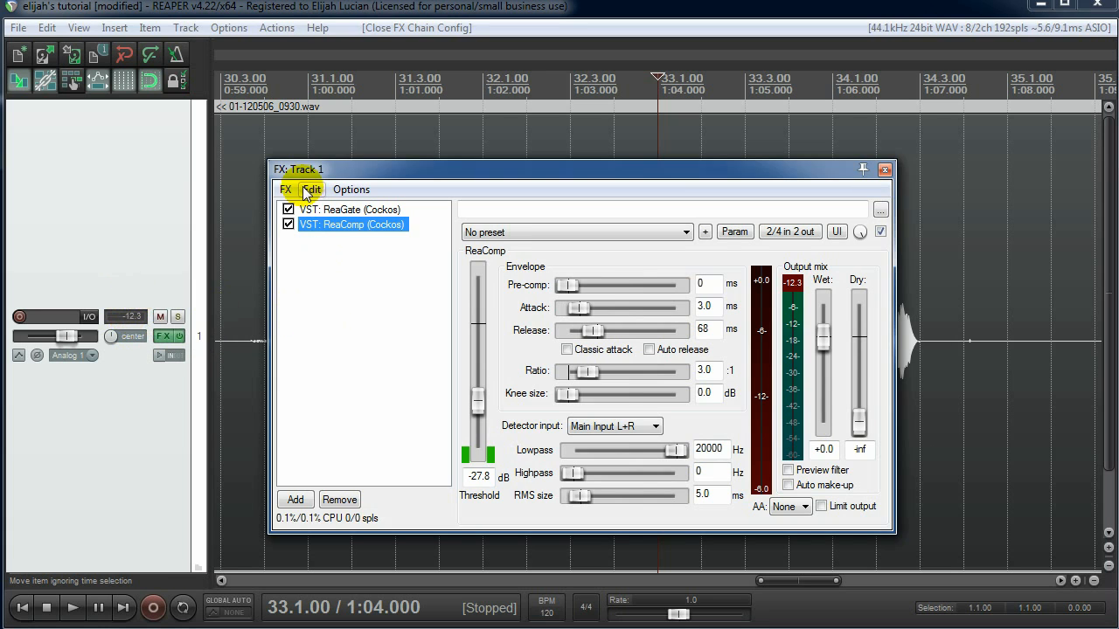
{"action": "mouse_move", "coordinate": [463, 175]}
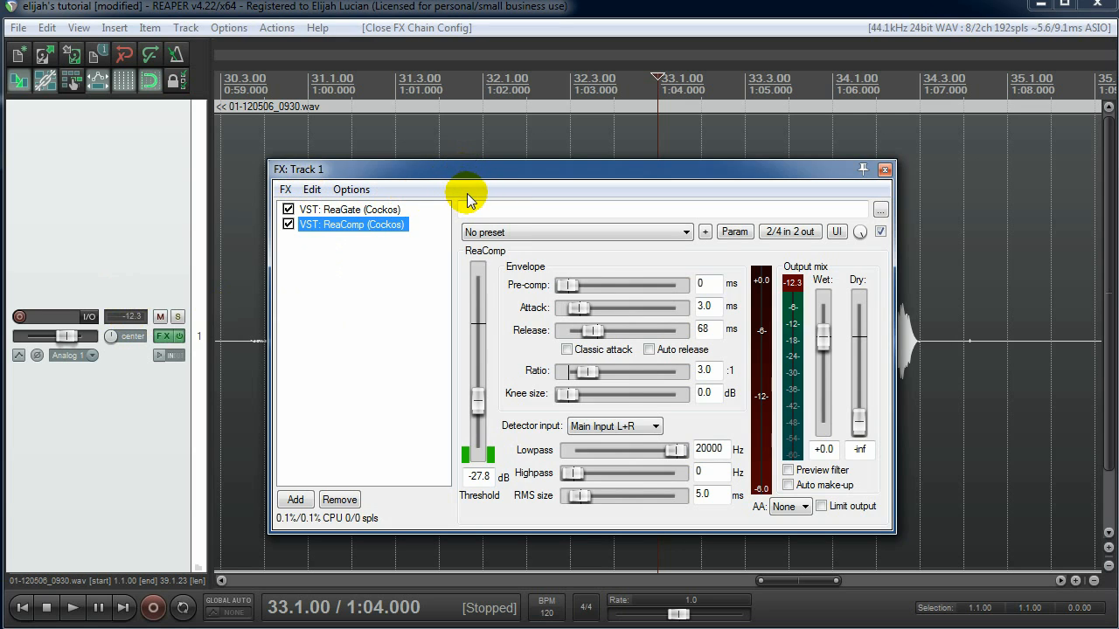
{"action": "mouse_move", "coordinate": [503, 231]}
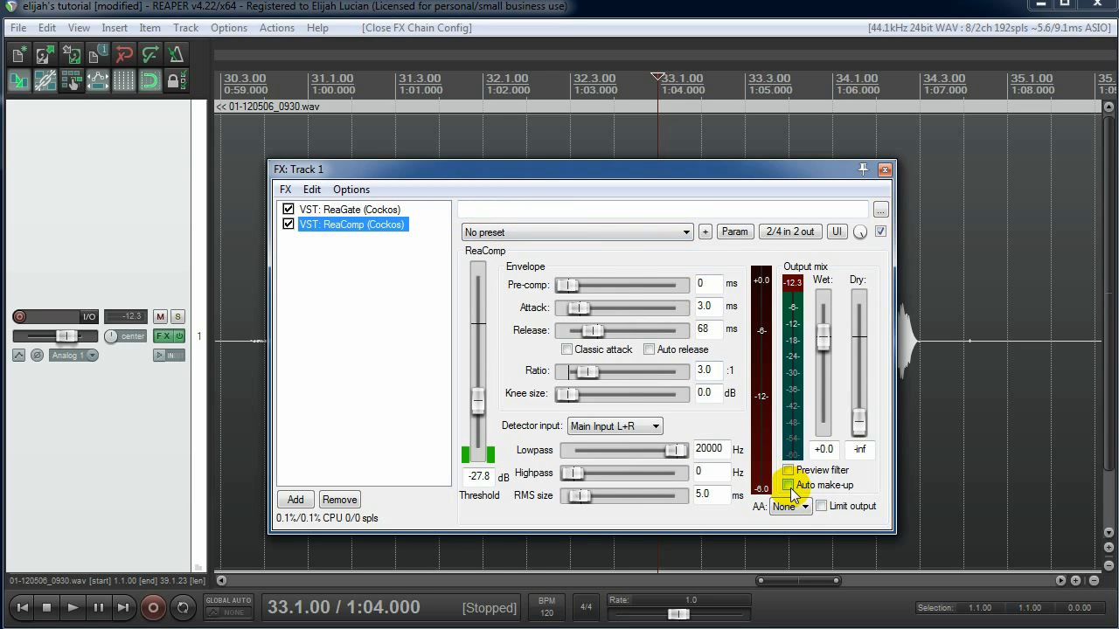
Step: Enable ReaComp's Auto make-up gain and audition with the 3:1, -27.8 dB settings
{"action": "left_click", "coordinate": [788, 486]}
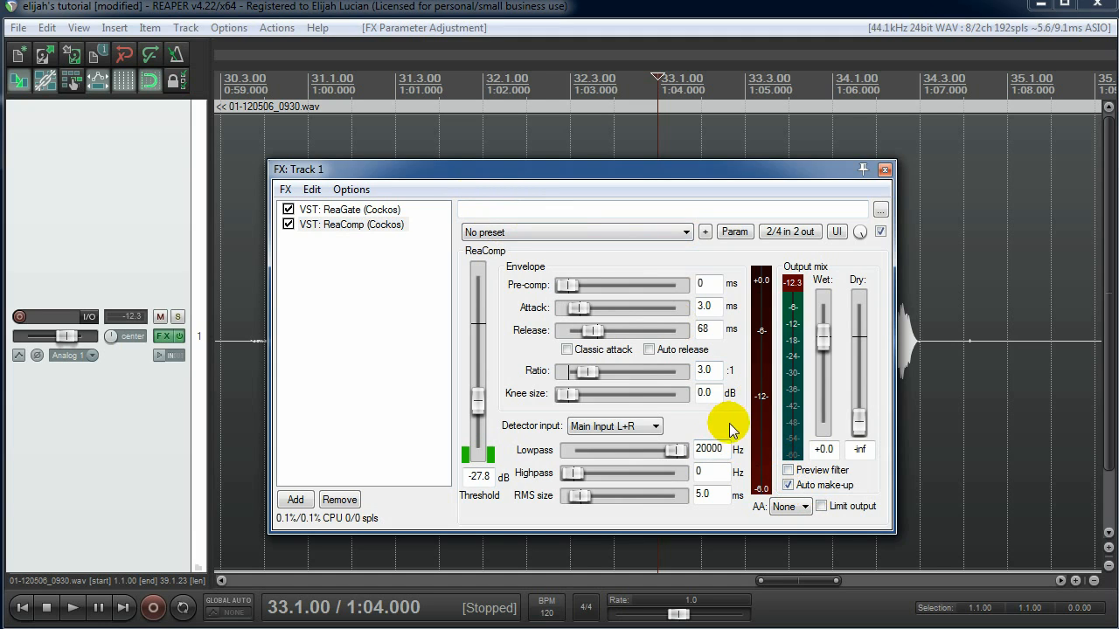
{"action": "mouse_move", "coordinate": [760, 311]}
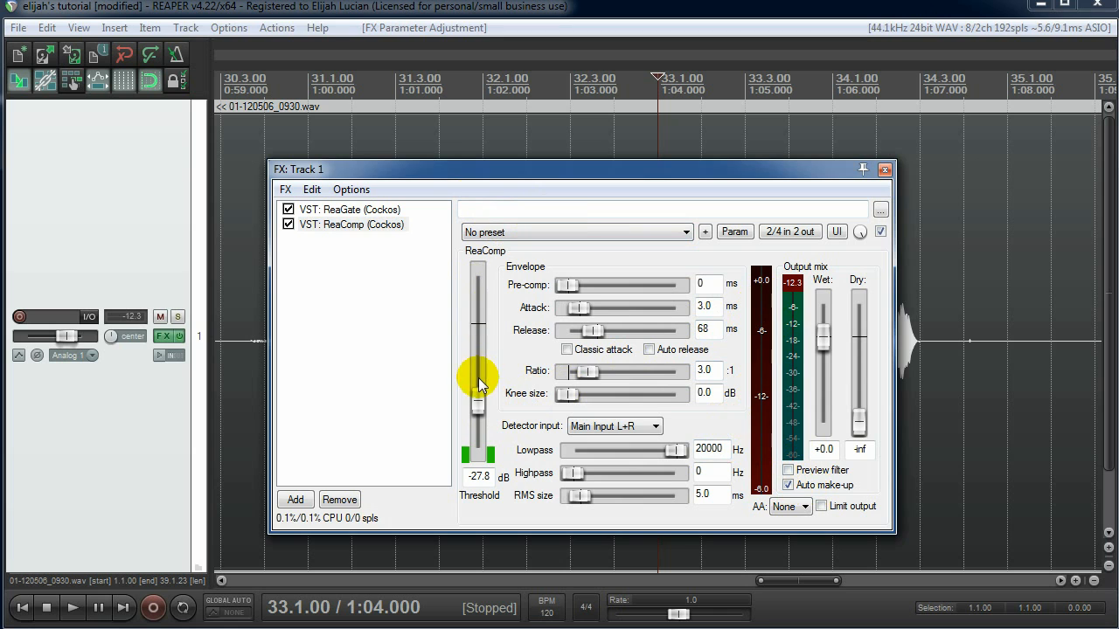
{"action": "left_click", "coordinate": [73, 608]}
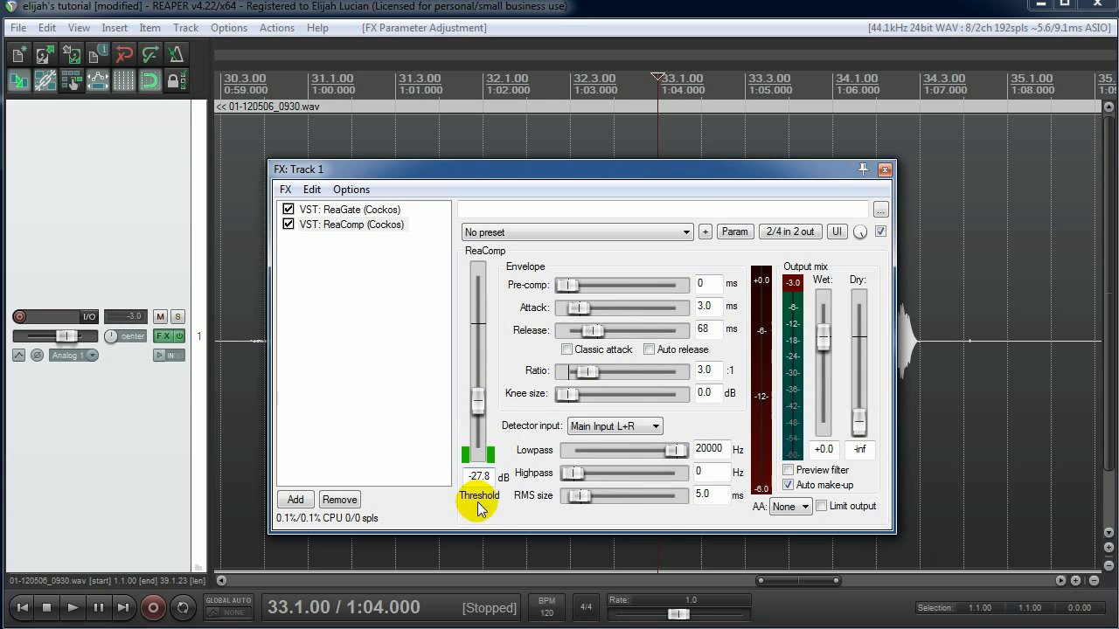
{"action": "left_click", "coordinate": [73, 608]}
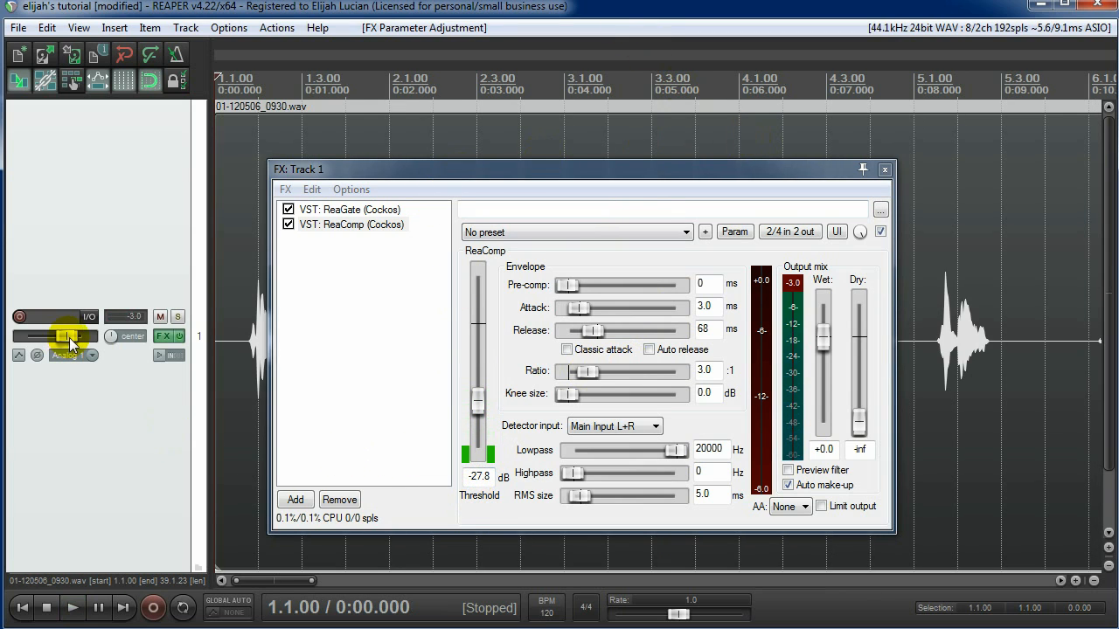
{"action": "mouse_move", "coordinate": [68, 339]}
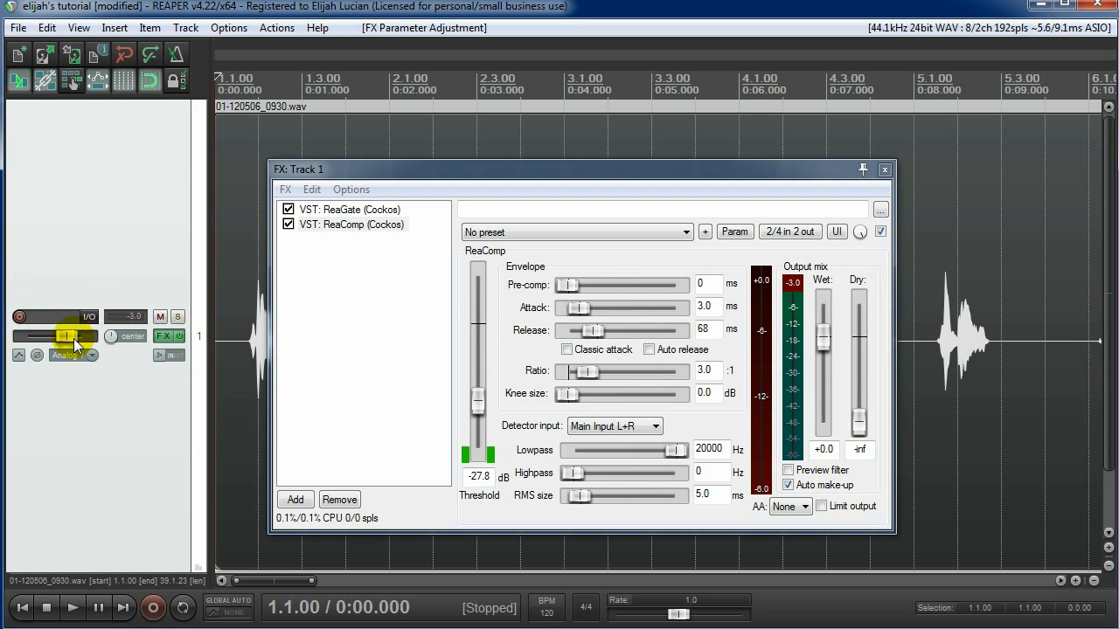
{"action": "mouse_move", "coordinate": [69, 339]}
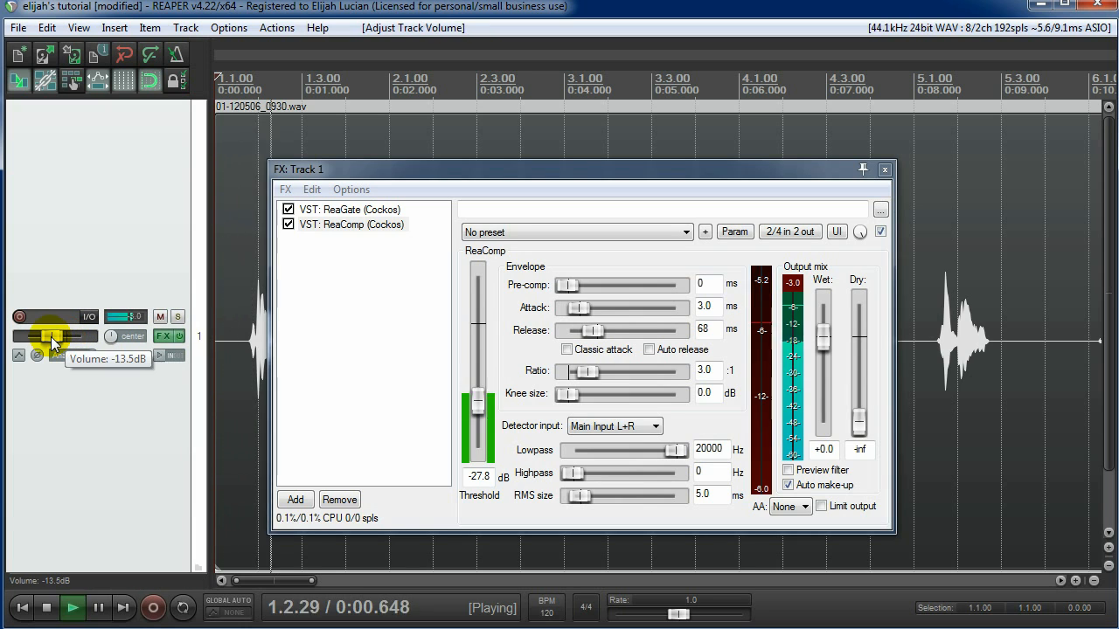
Step: Pull Track 1's volume fader down from -3.0 dB to roughly -24 dB while listening
{"action": "left_click_drag", "start_coordinate": [53, 336], "coordinate": [59, 336]}
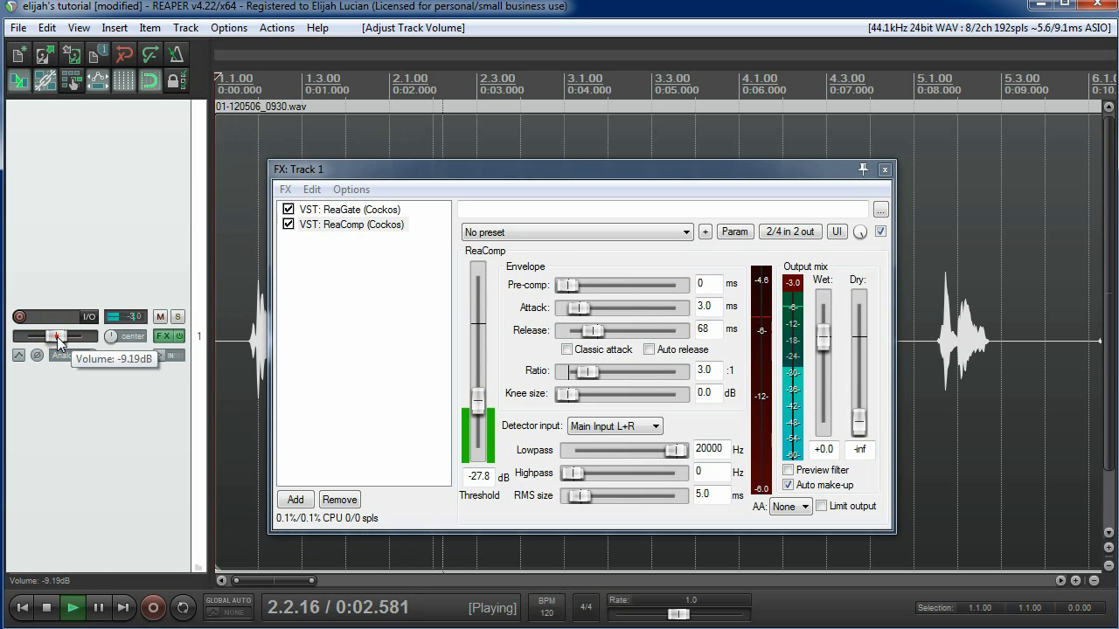
{"action": "left_click_drag", "start_coordinate": [60, 336], "coordinate": [54, 339]}
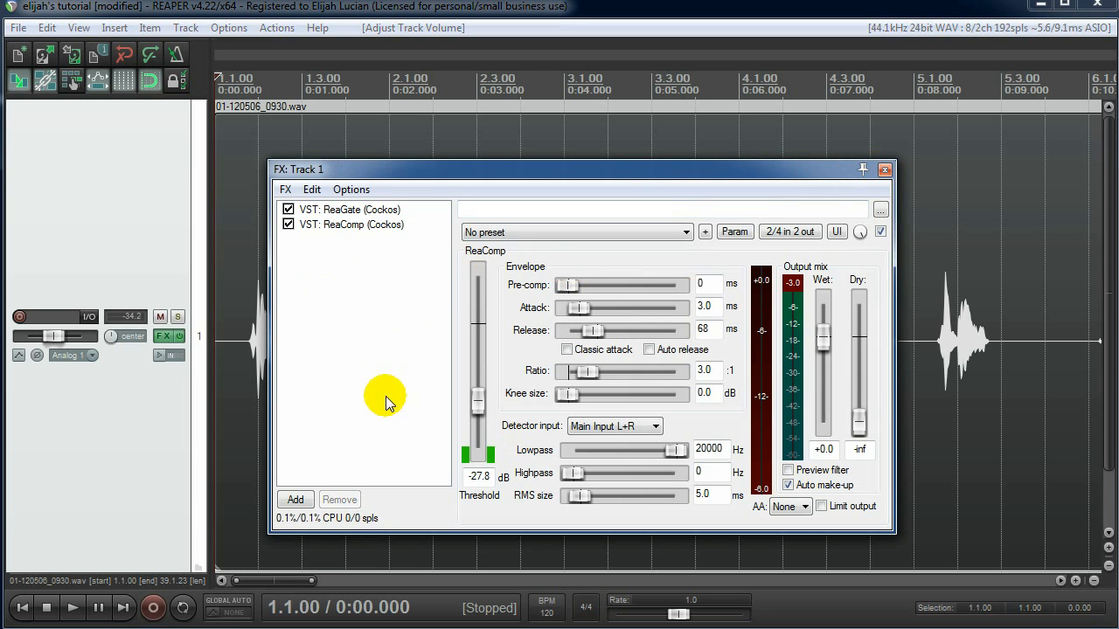
{"action": "mouse_move", "coordinate": [504, 276]}
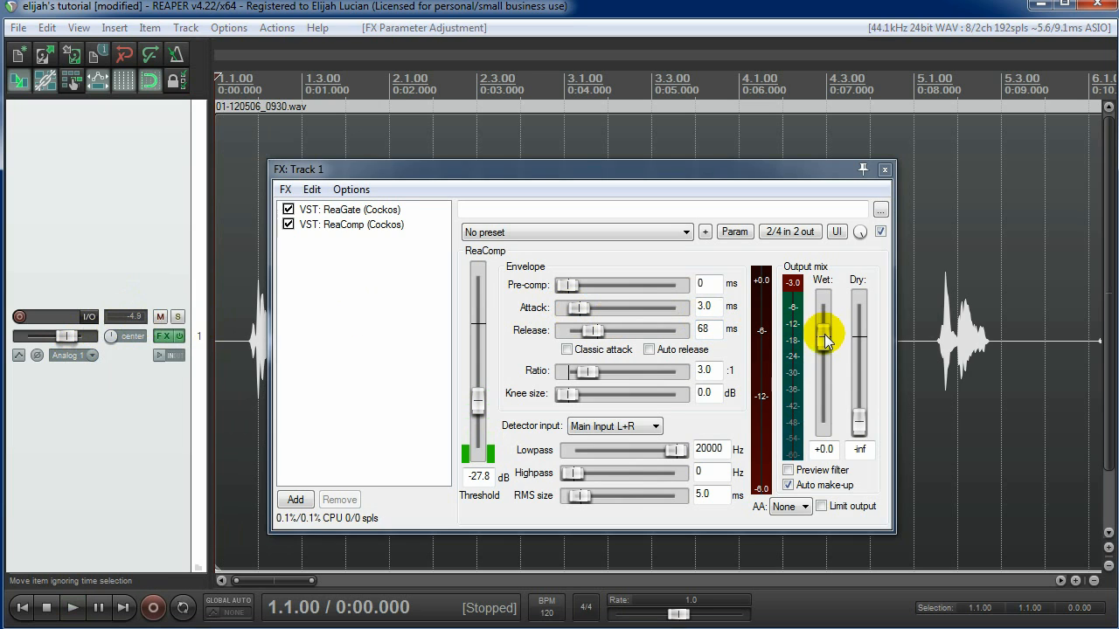
Step: Audition ReaComp's wet output at higher and lower gains, return it to +0.0 dB, dry still off
{"action": "left_click_drag", "start_coordinate": [824, 340], "coordinate": [823, 329]}
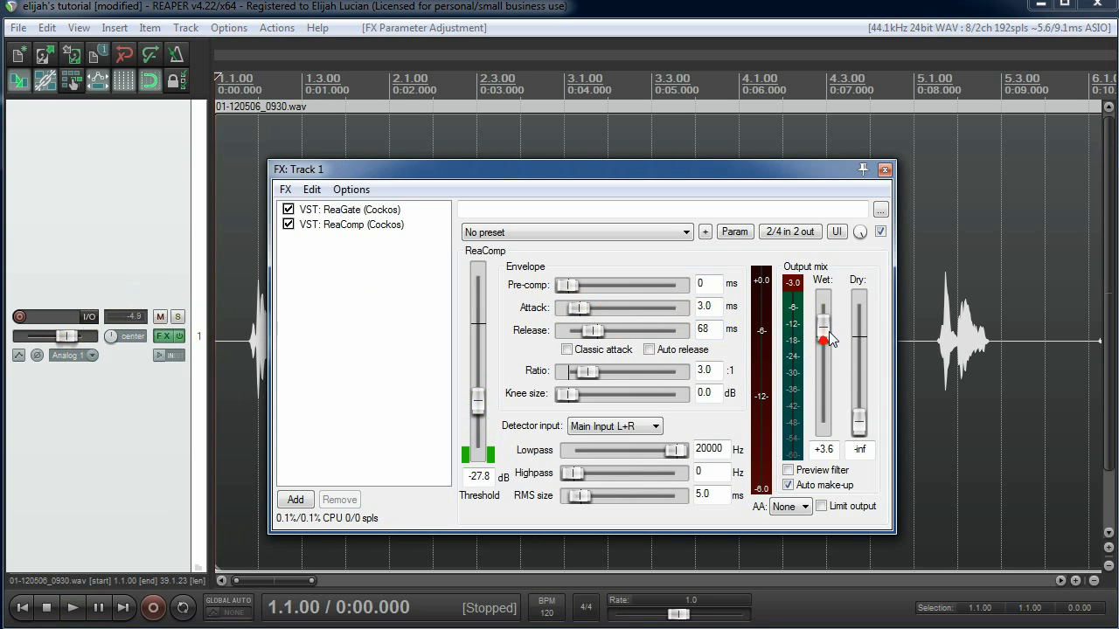
{"action": "left_click_drag", "start_coordinate": [823, 339], "coordinate": [824, 311]}
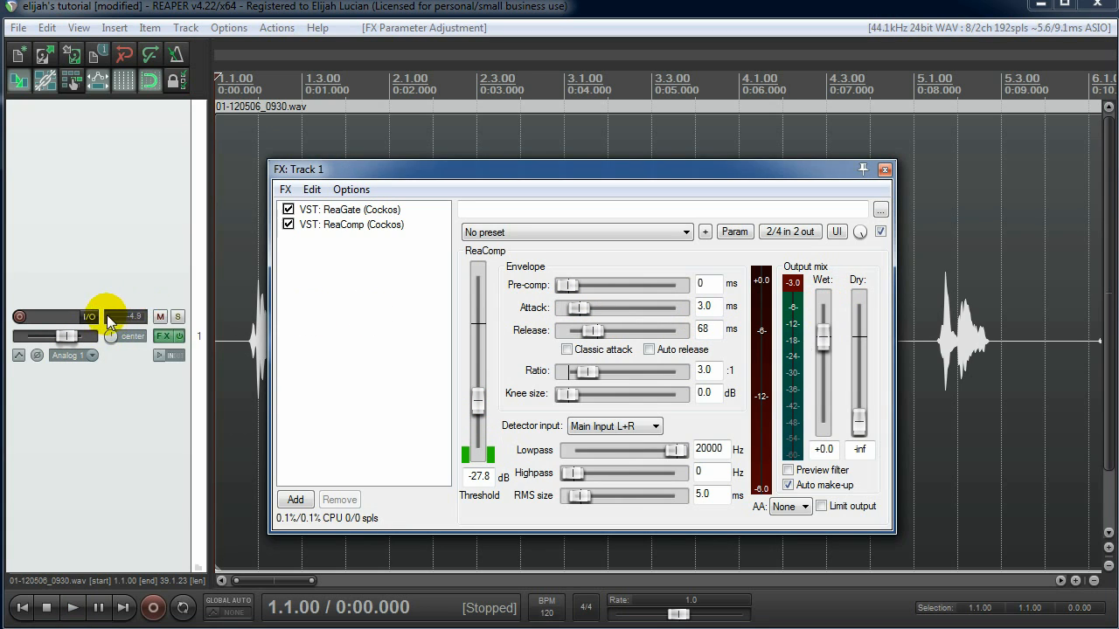
{"action": "left_click_drag", "start_coordinate": [821, 350], "coordinate": [822, 339]}
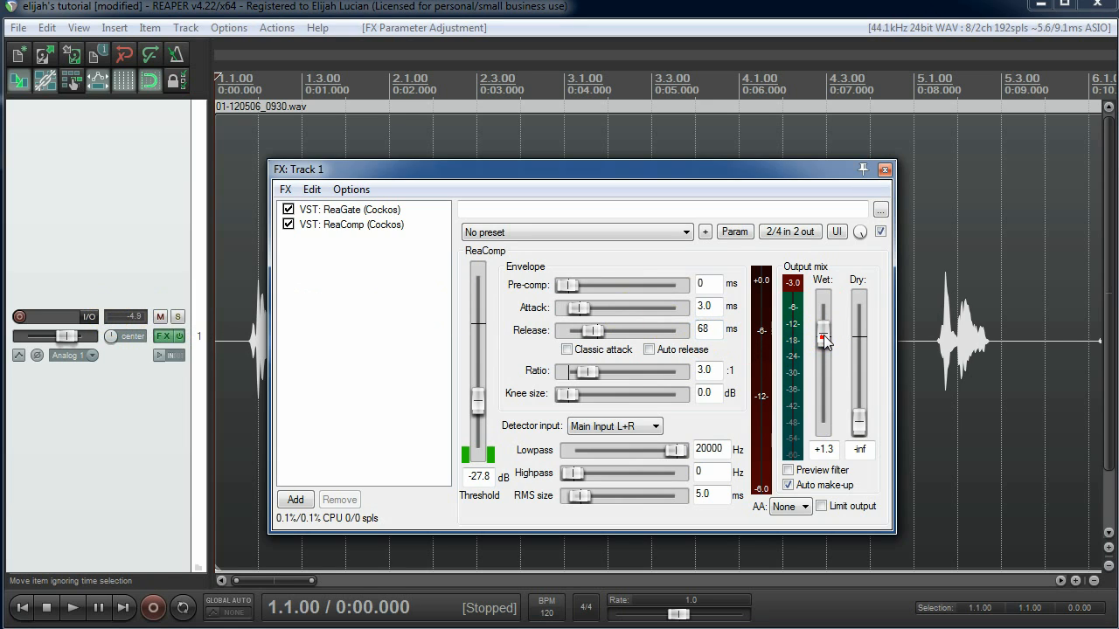
{"action": "left_click_drag", "start_coordinate": [822, 340], "coordinate": [825, 336]}
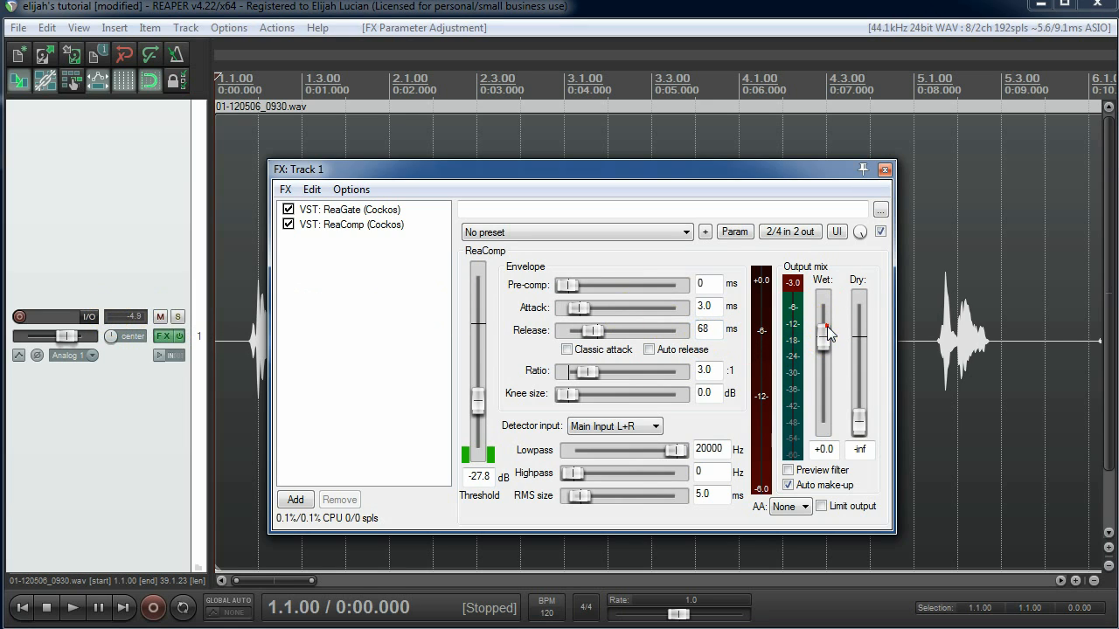
{"action": "mouse_move", "coordinate": [126, 318]}
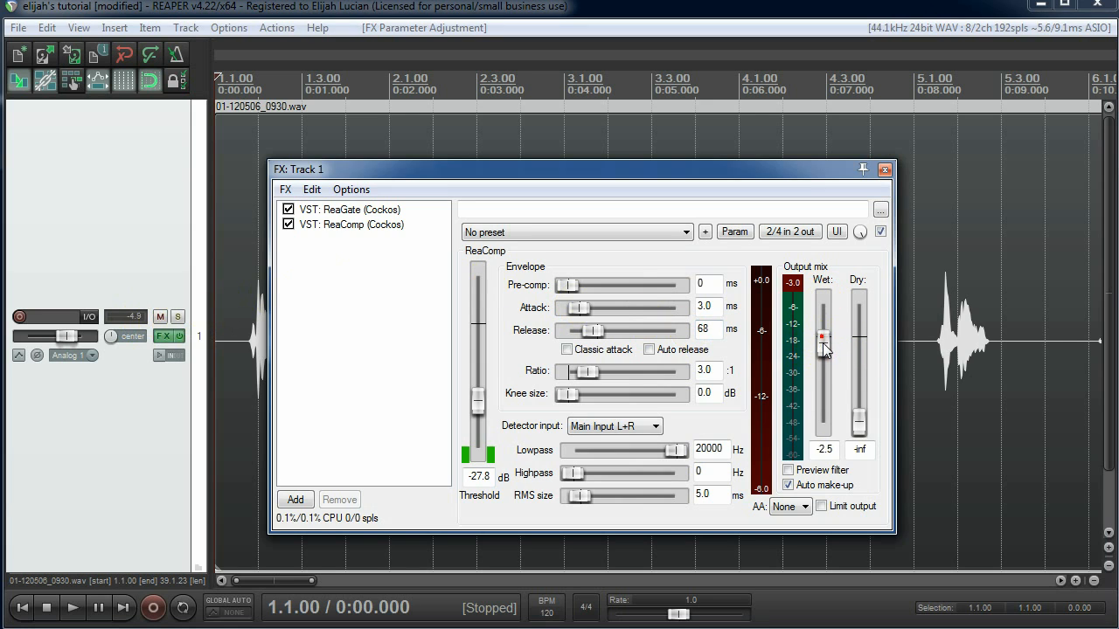
{"action": "left_click_drag", "start_coordinate": [823, 340], "coordinate": [824, 388]}
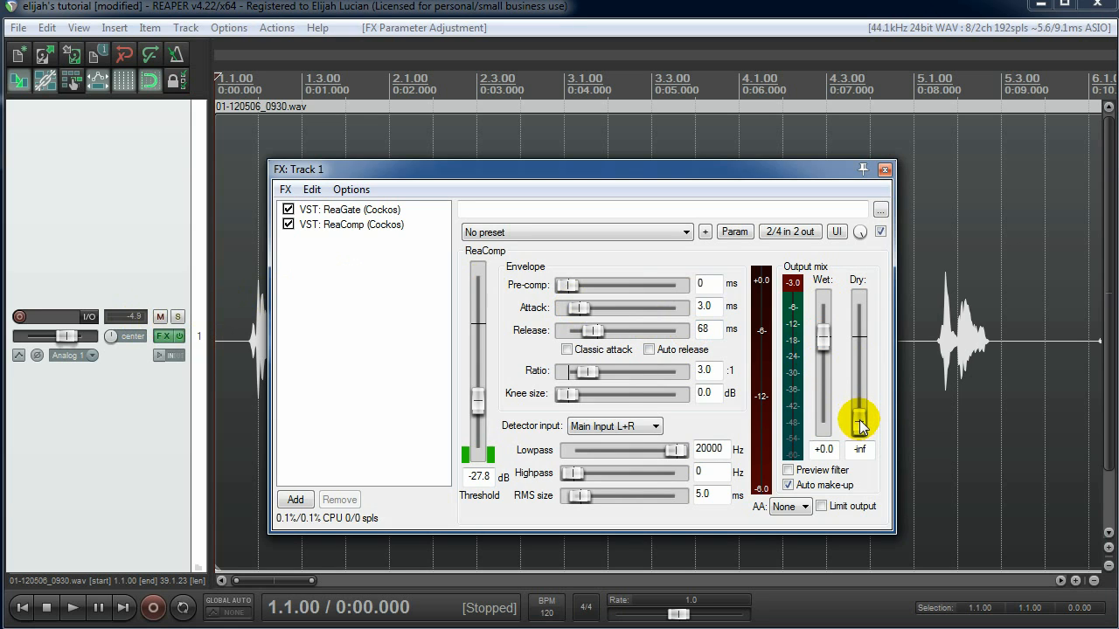
{"action": "left_click_drag", "start_coordinate": [860, 426], "coordinate": [860, 339]}
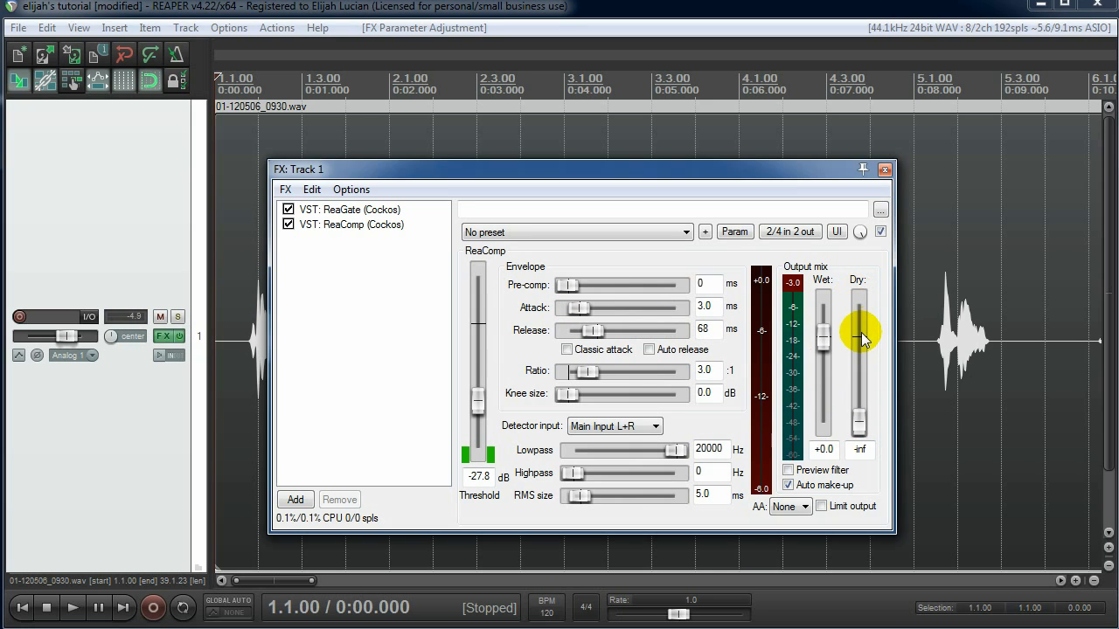